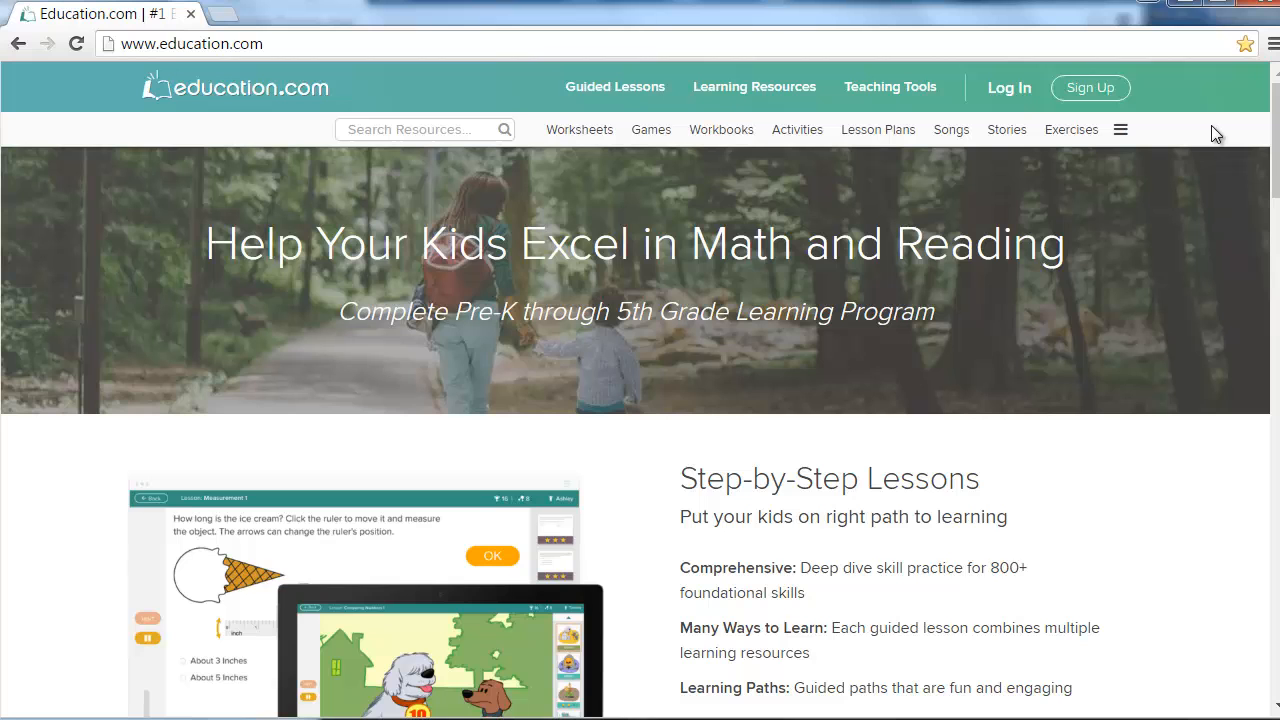
{"action": "mouse_move", "coordinate": [1008, 88]}
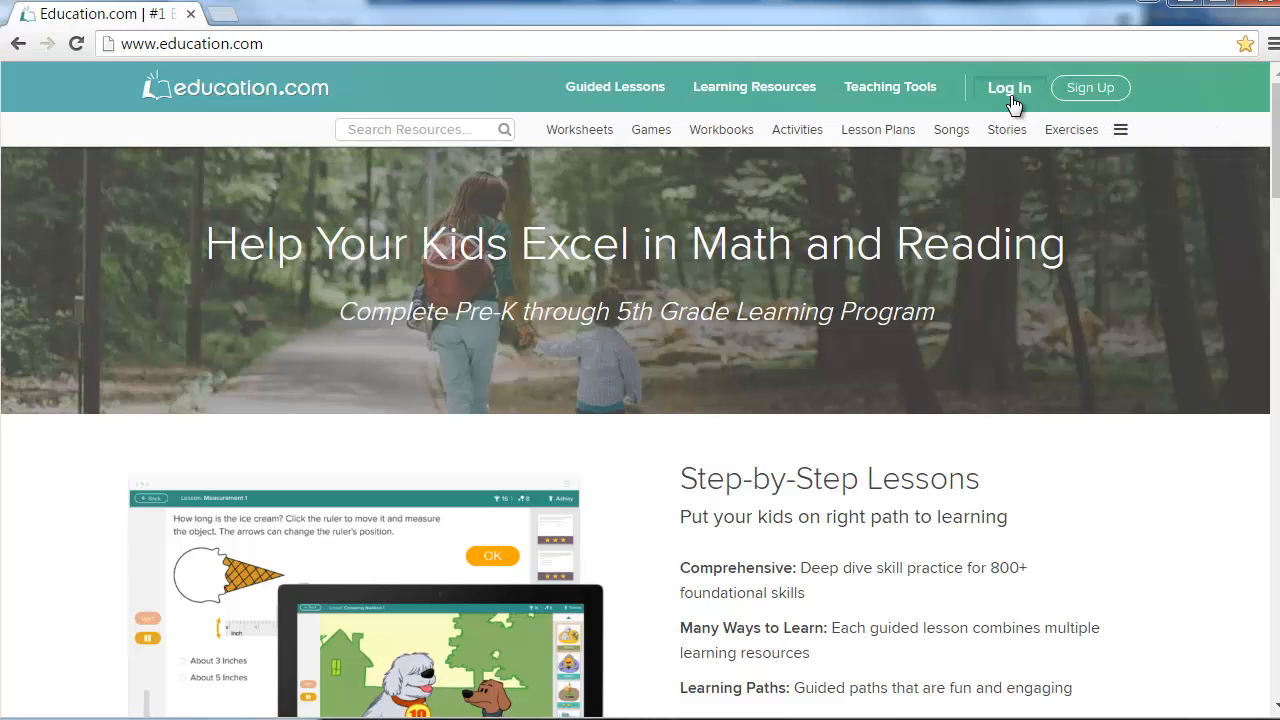
Sign in to Education.com with the saved email address and password.
{"action": "left_click", "coordinate": [1008, 88]}
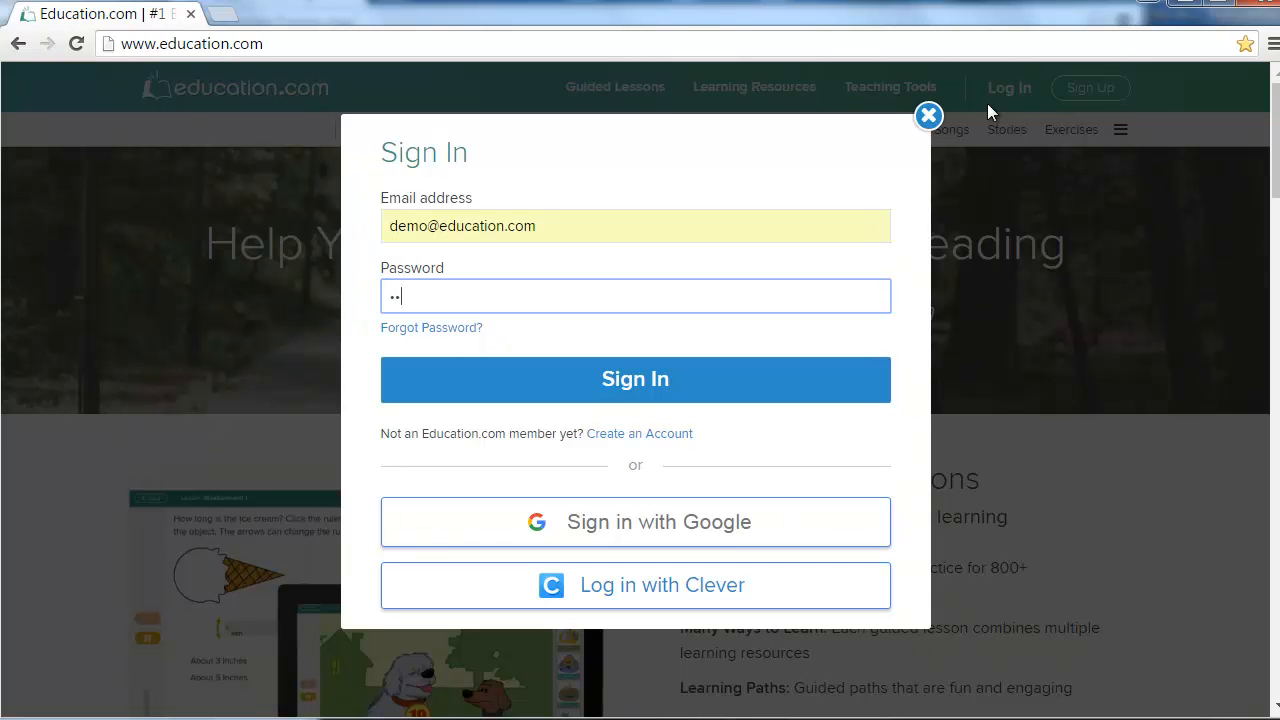
{"action": "left_click", "coordinate": [636, 380]}
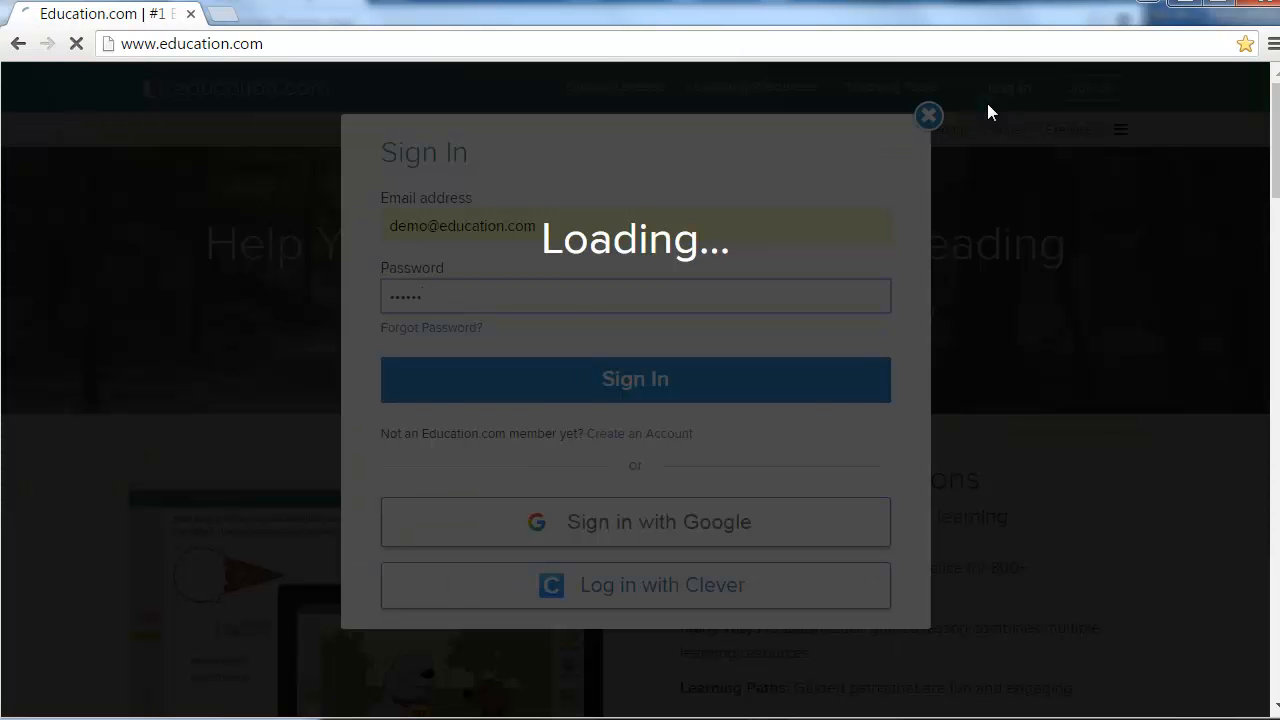
{"action": "left_click", "coordinate": [636, 380]}
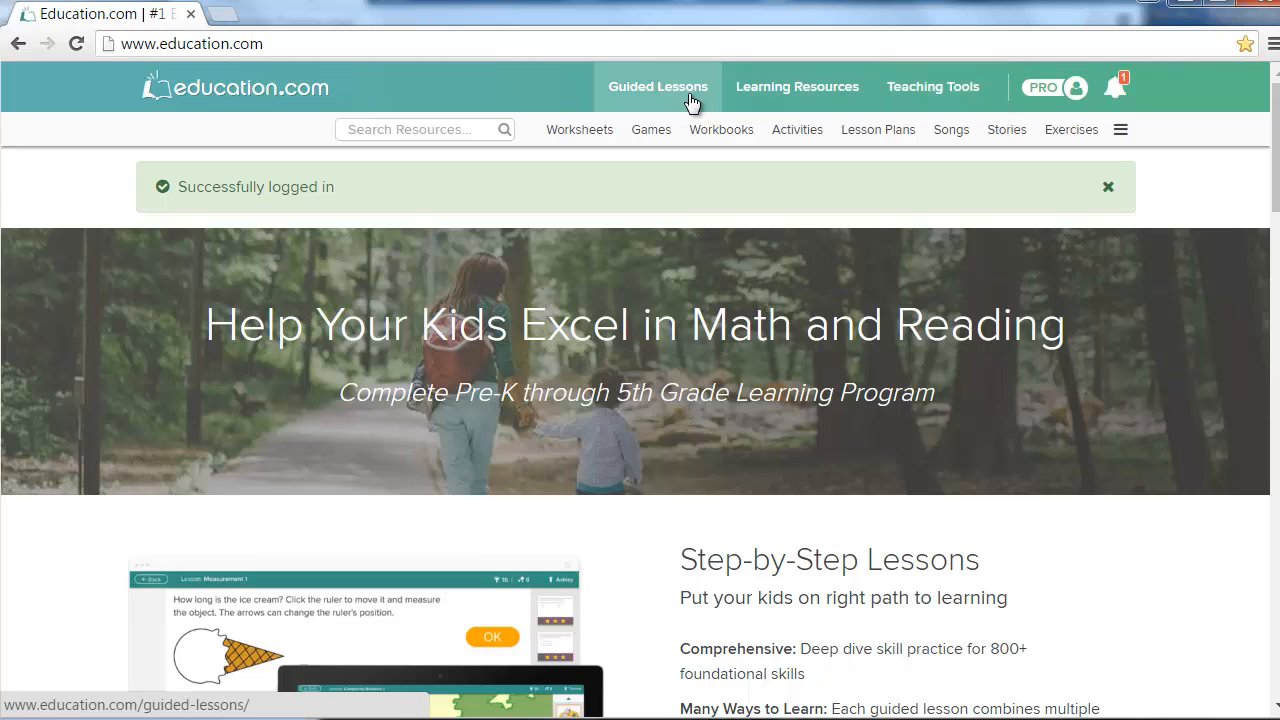
Filter the guided lessons to Third Grade Math from the Reading & Writing overview.
{"action": "left_click", "coordinate": [656, 86]}
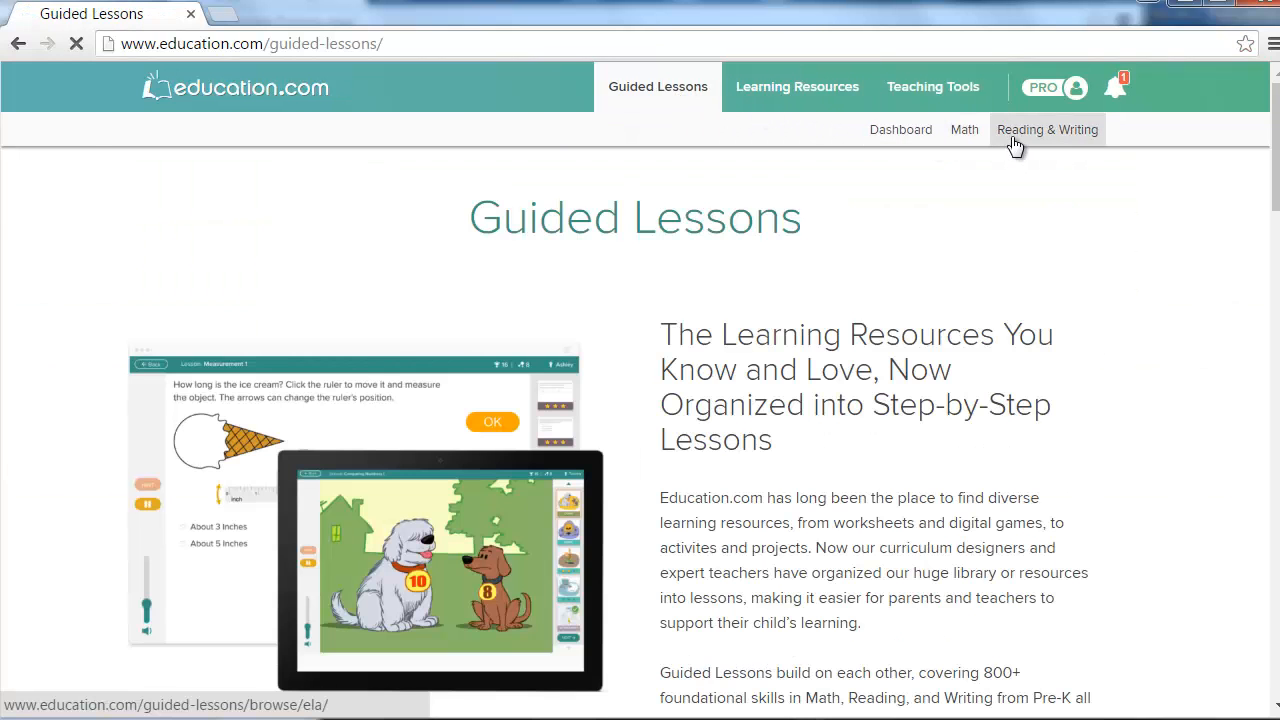
{"action": "left_click", "coordinate": [1048, 128]}
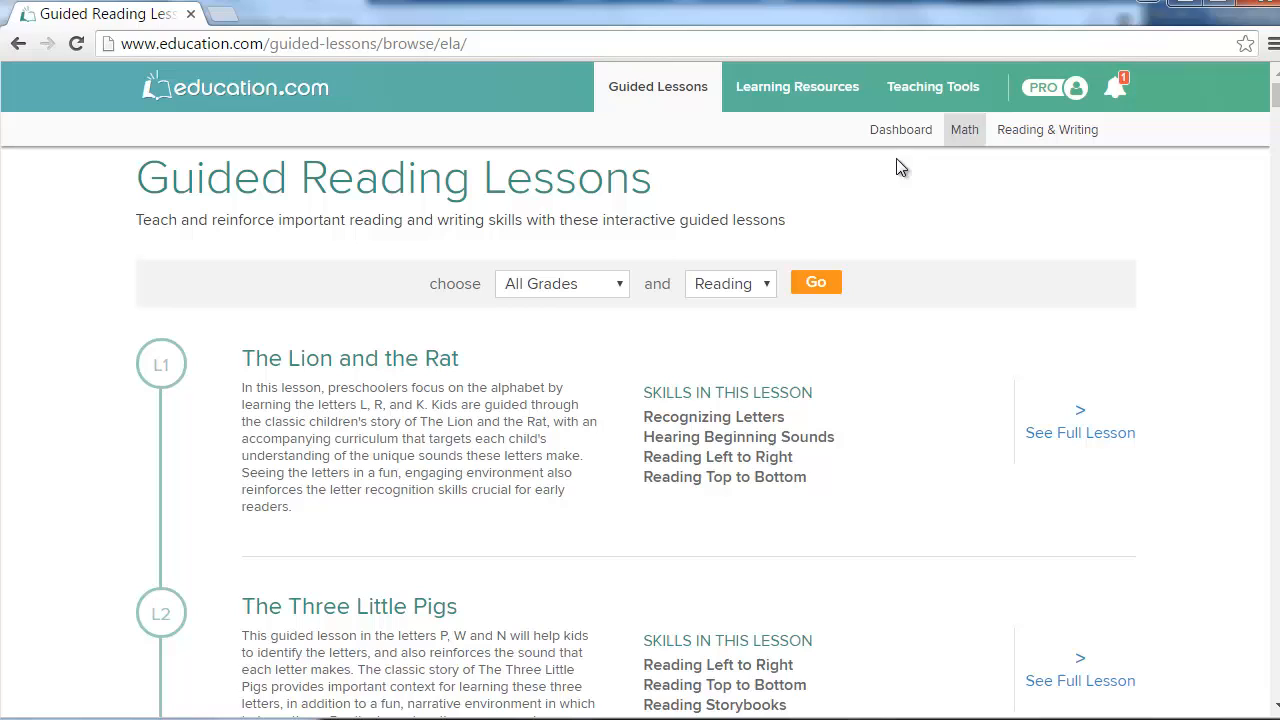
{"action": "left_click", "coordinate": [560, 284]}
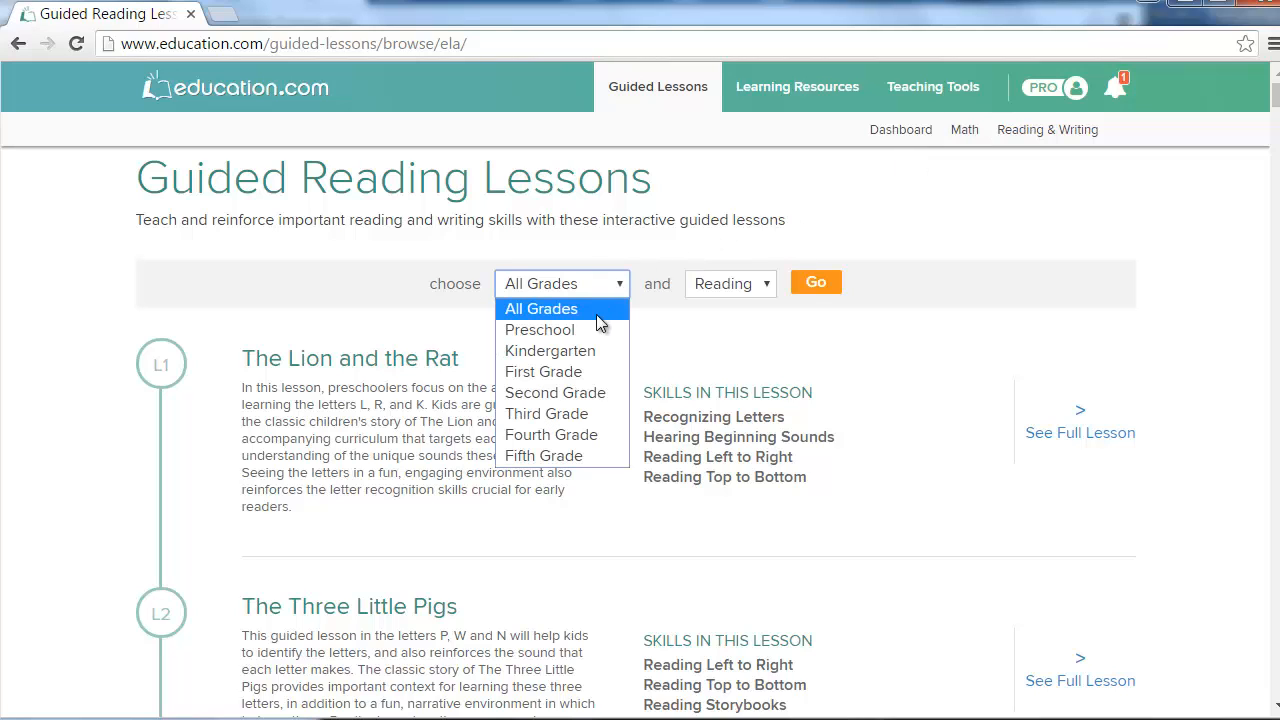
{"action": "left_click", "coordinate": [546, 412]}
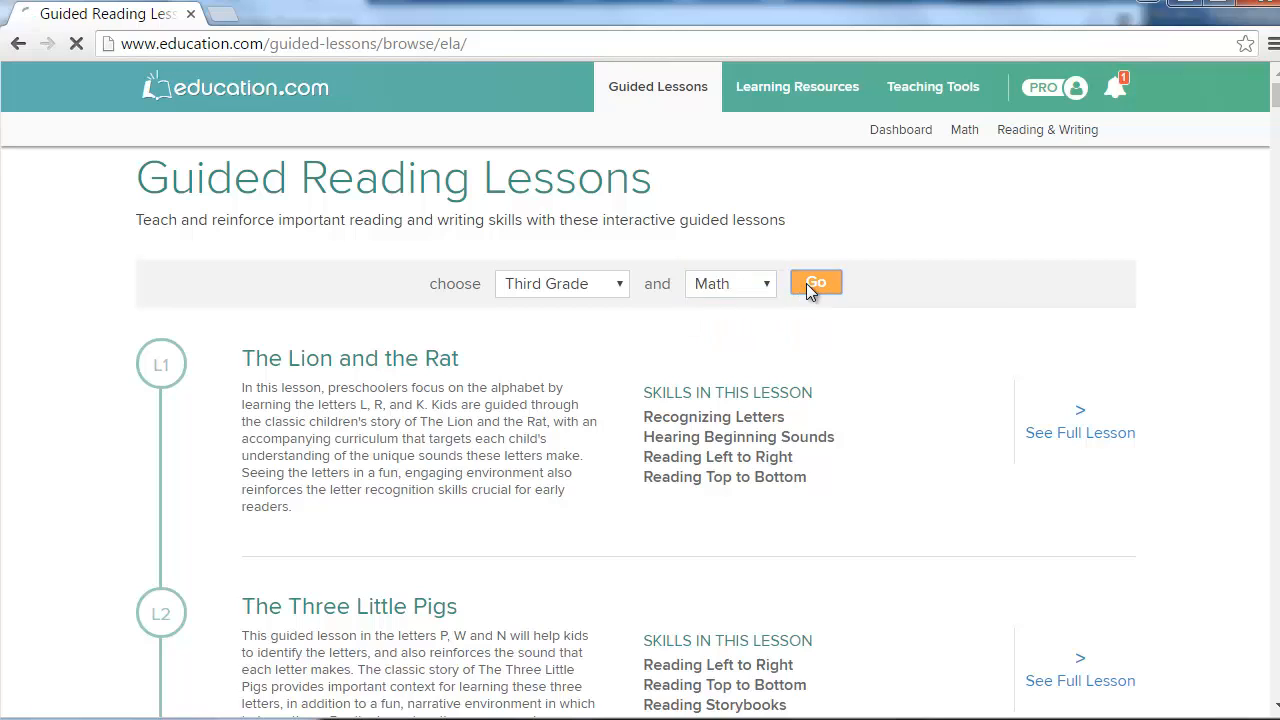
{"action": "left_click", "coordinate": [816, 282]}
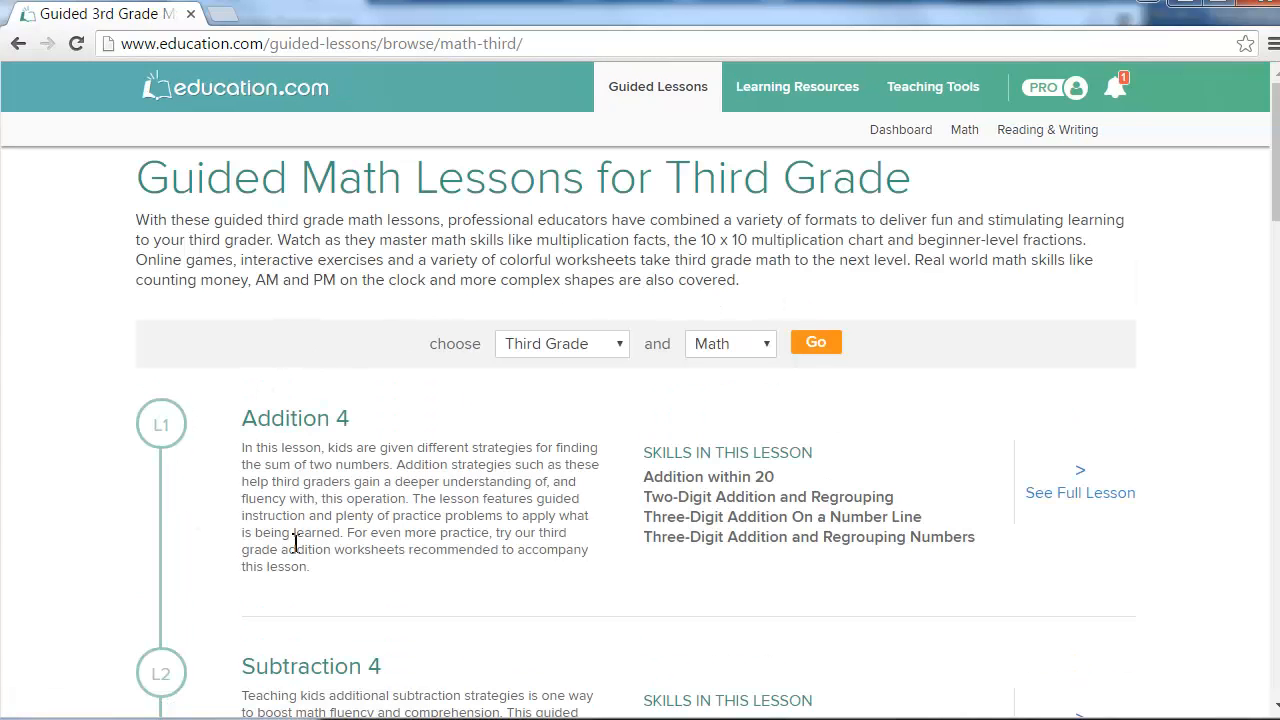
Scroll the Third Grade Math lesson list down to Measurement 1.
{"action": "scroll", "scroll_direction": "up", "scroll_amount": 3}
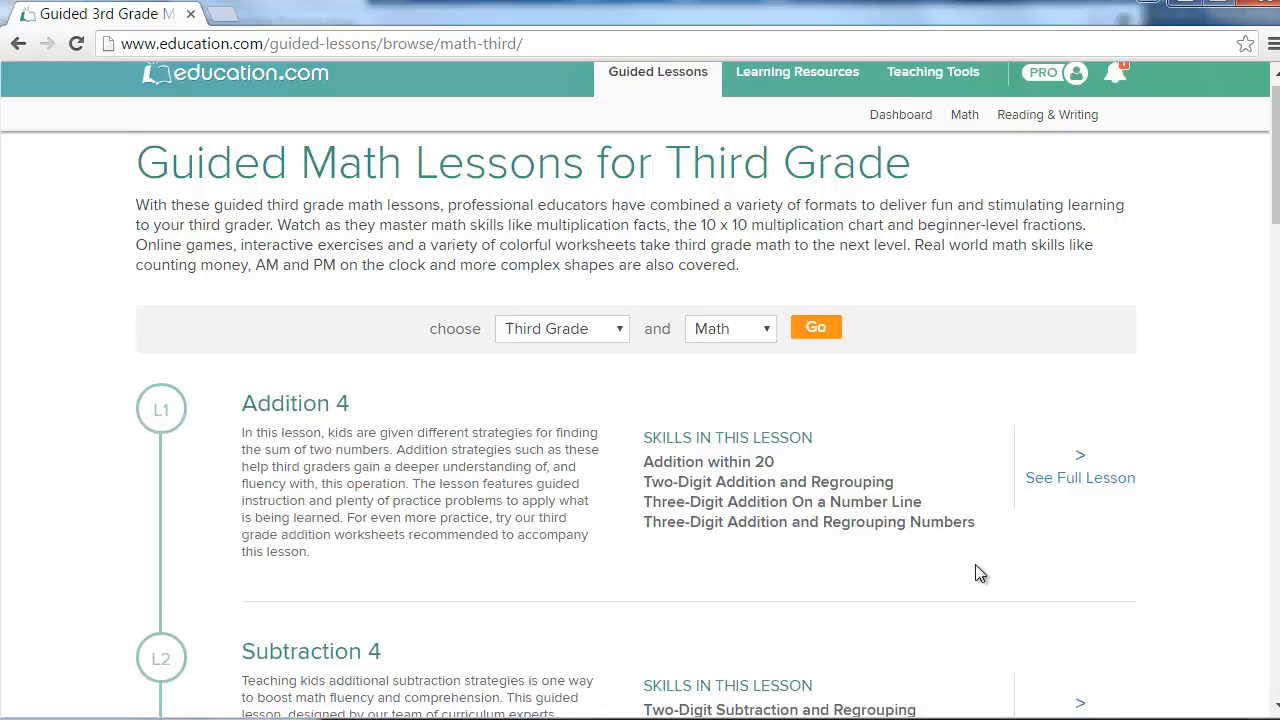
{"action": "scroll", "scroll_direction": "down", "scroll_amount": 3}
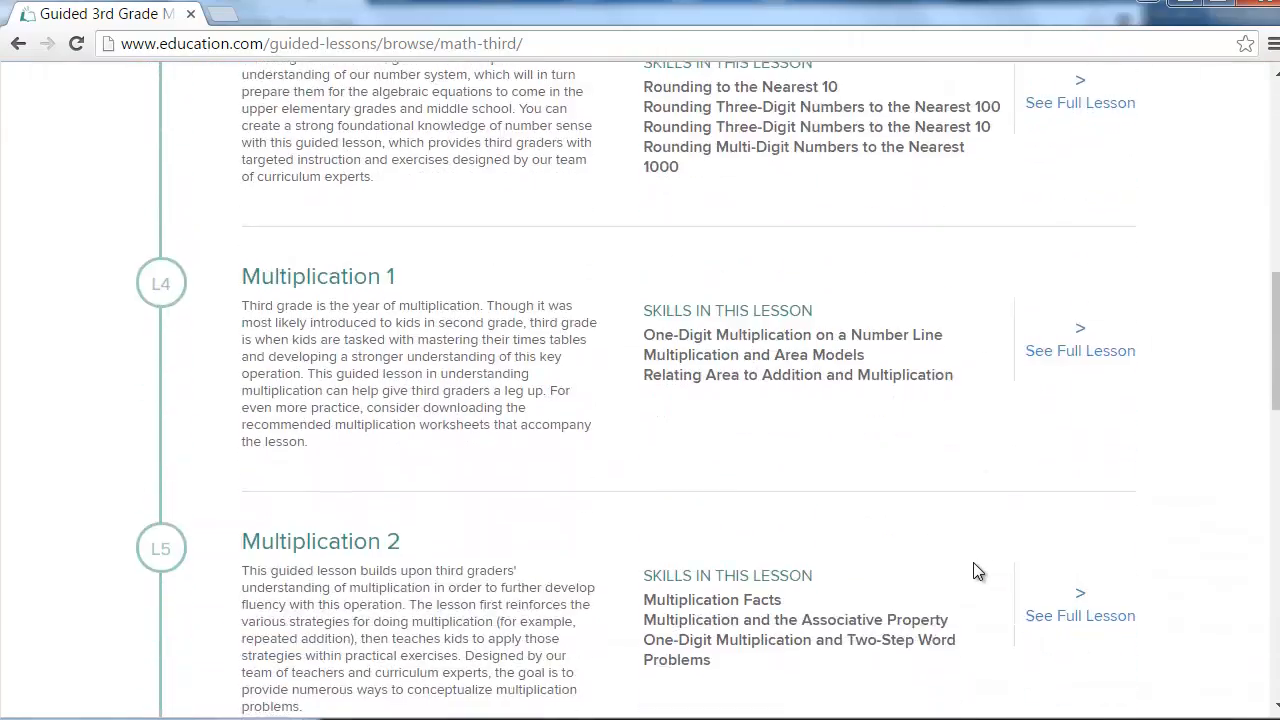
{"action": "scroll", "scroll_direction": "down", "scroll_amount": 3}
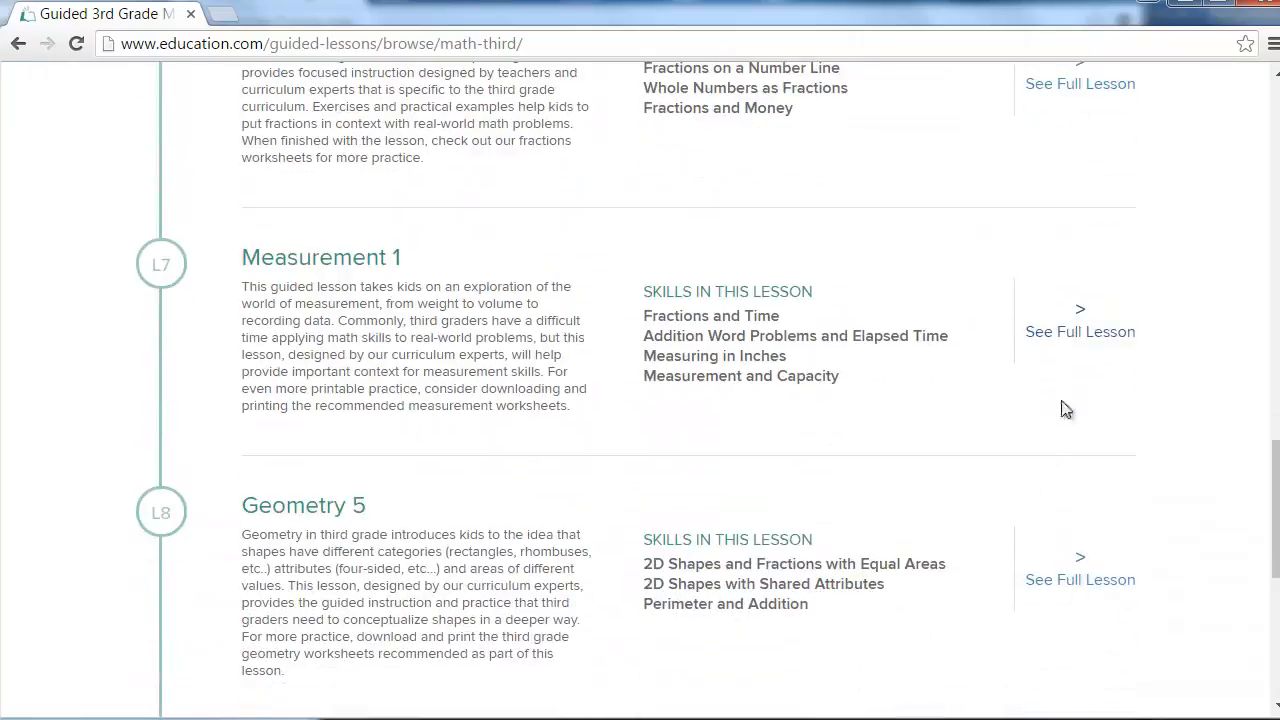
Open the full Measurement 1 lesson and download all five printable activities as a PDF.
{"action": "left_click", "coordinate": [1080, 332]}
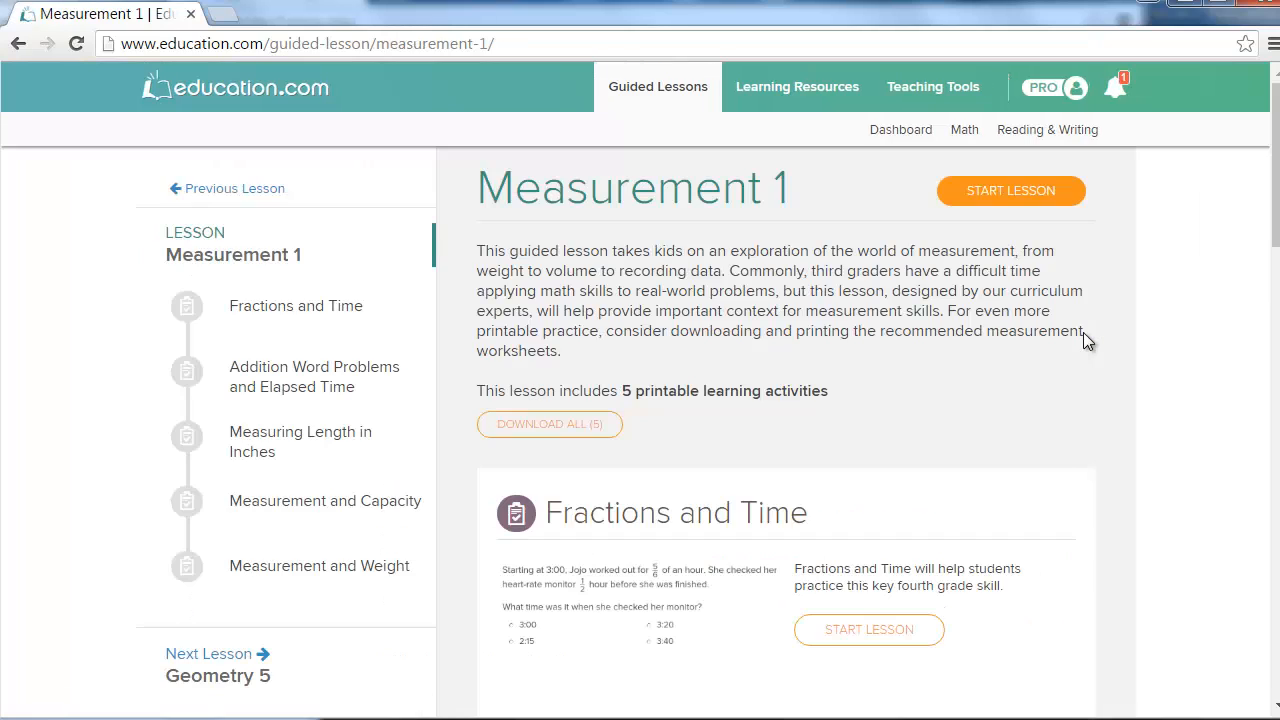
{"action": "mouse_move", "coordinate": [484, 364]}
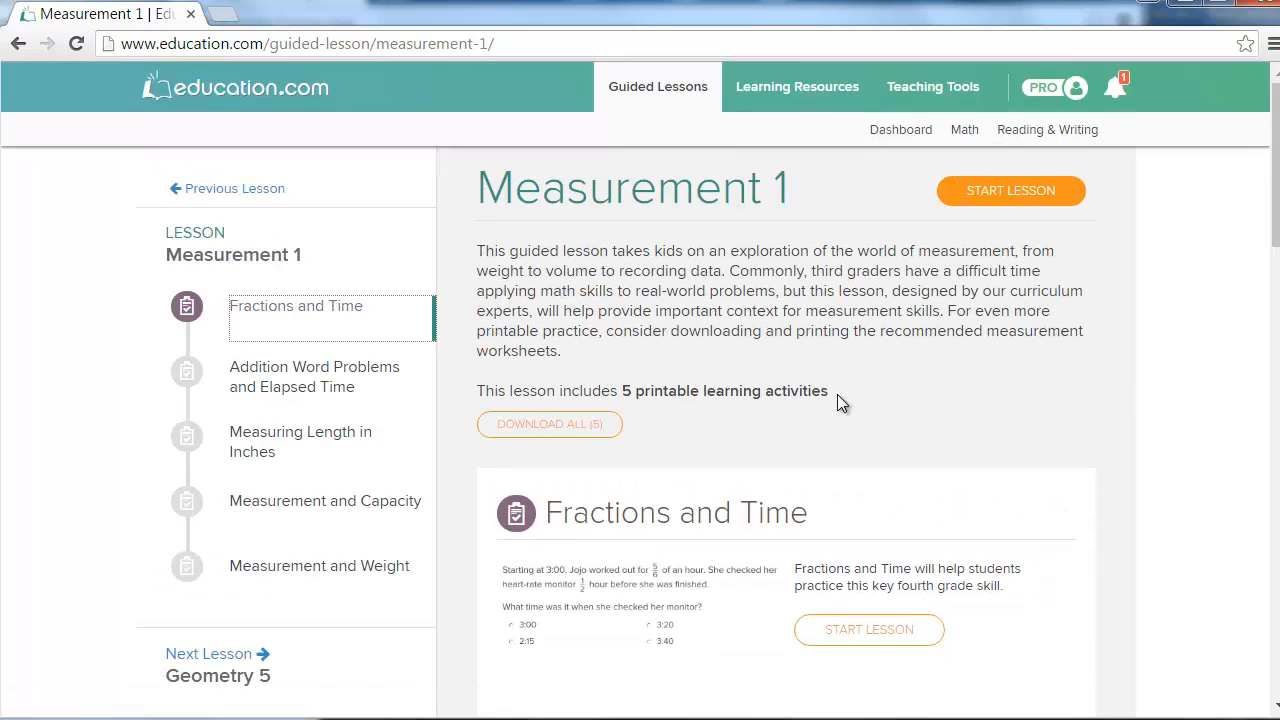
{"action": "mouse_move", "coordinate": [1156, 296]}
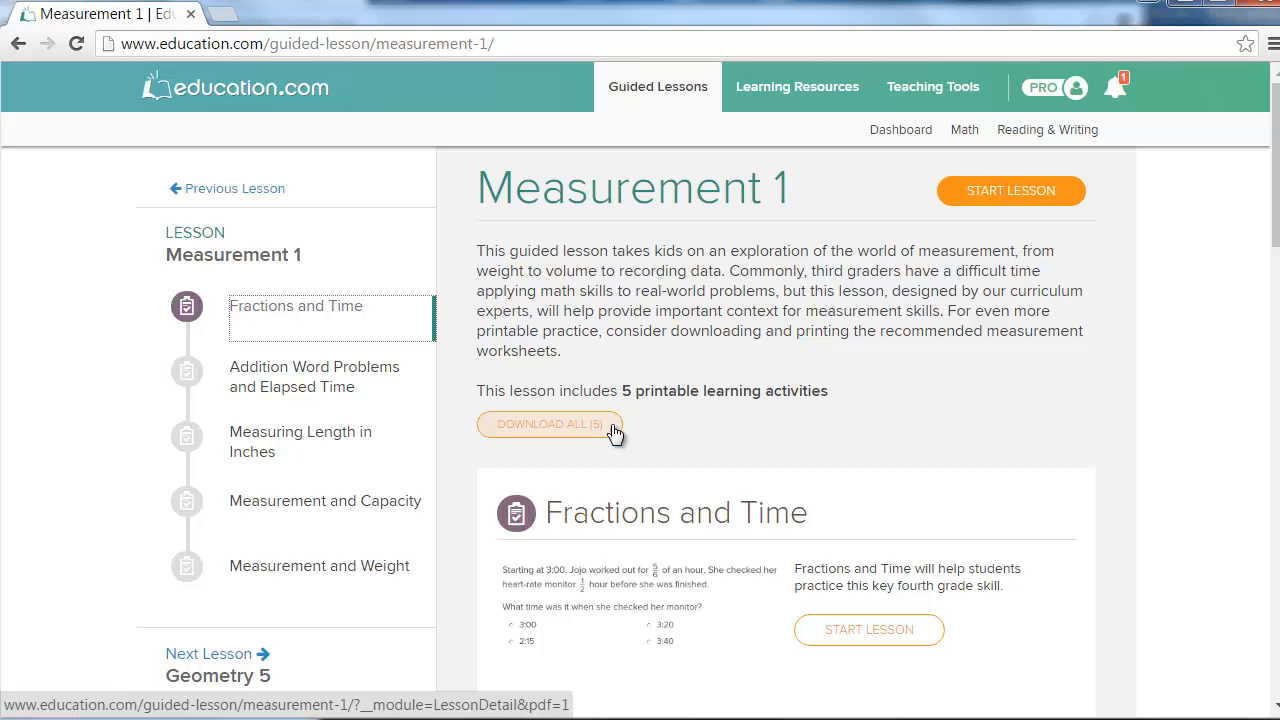
{"action": "left_click", "coordinate": [550, 424]}
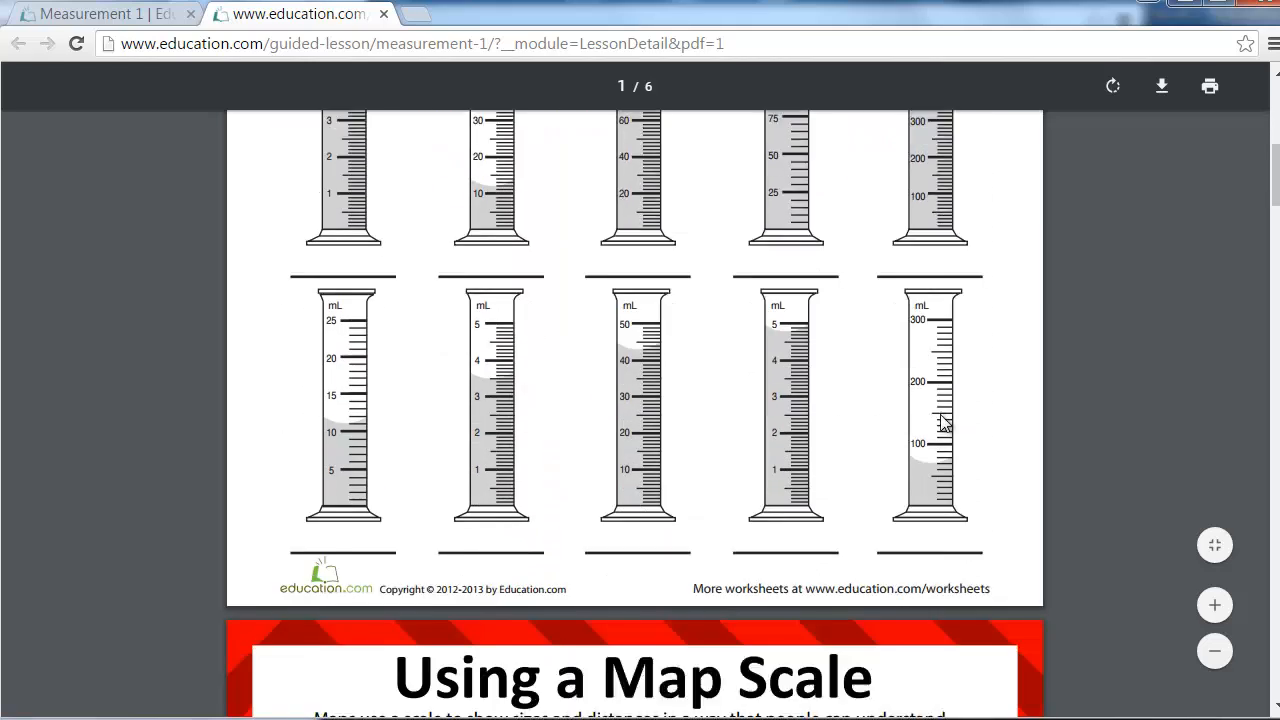
Page through the six-page worksheet PDF down to Map Scale Practice.
{"action": "scroll", "scroll_direction": "down", "scroll_amount": 3}
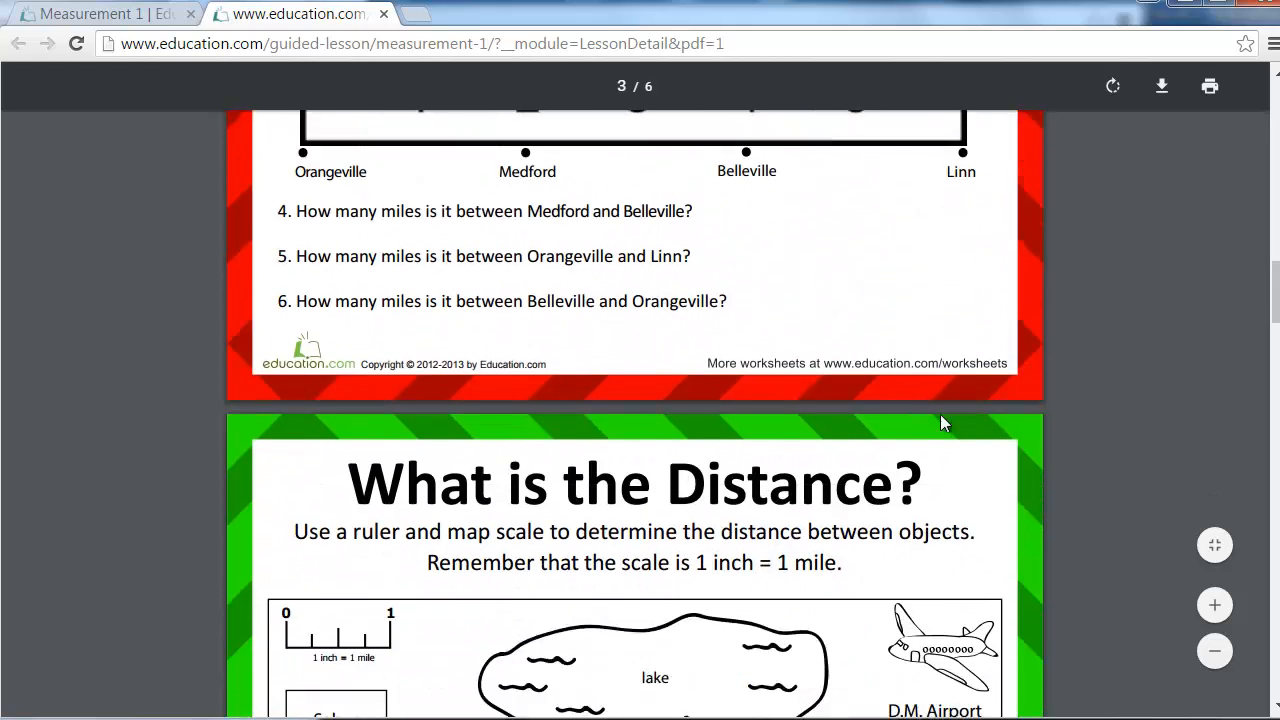
{"action": "scroll", "scroll_direction": "down", "scroll_amount": 3}
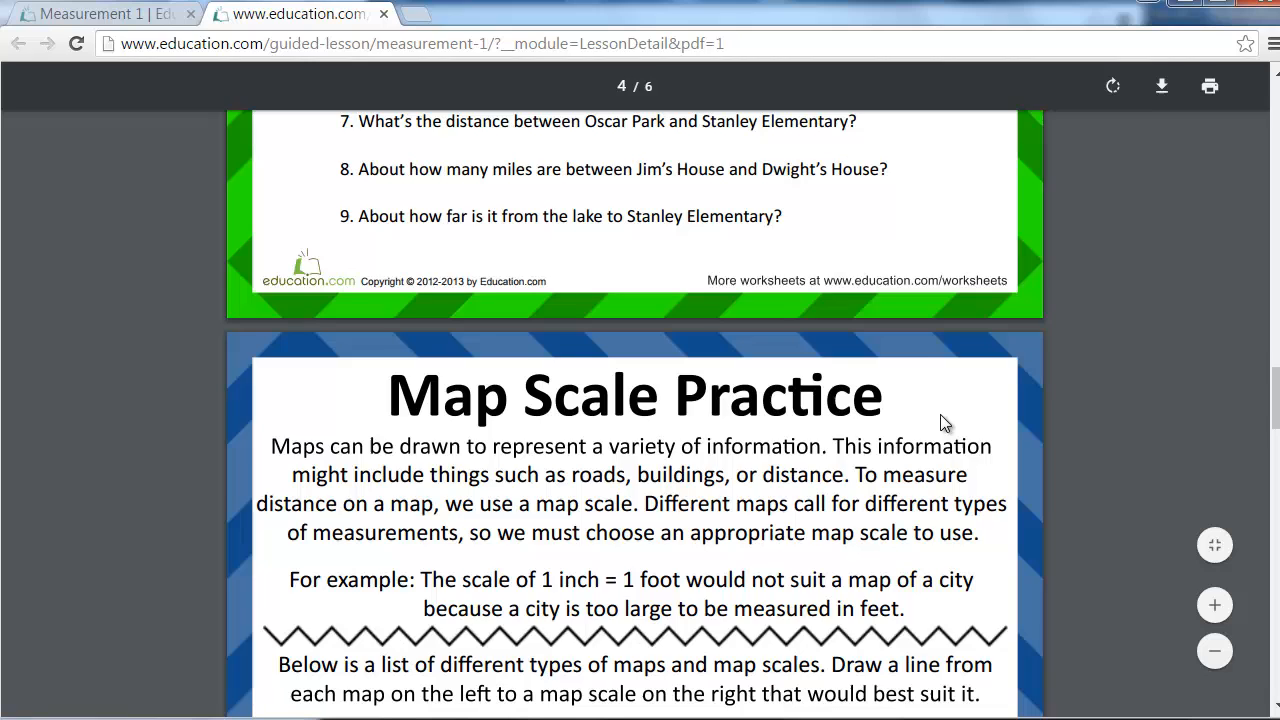
{"action": "scroll", "scroll_direction": "down", "scroll_amount": 3}
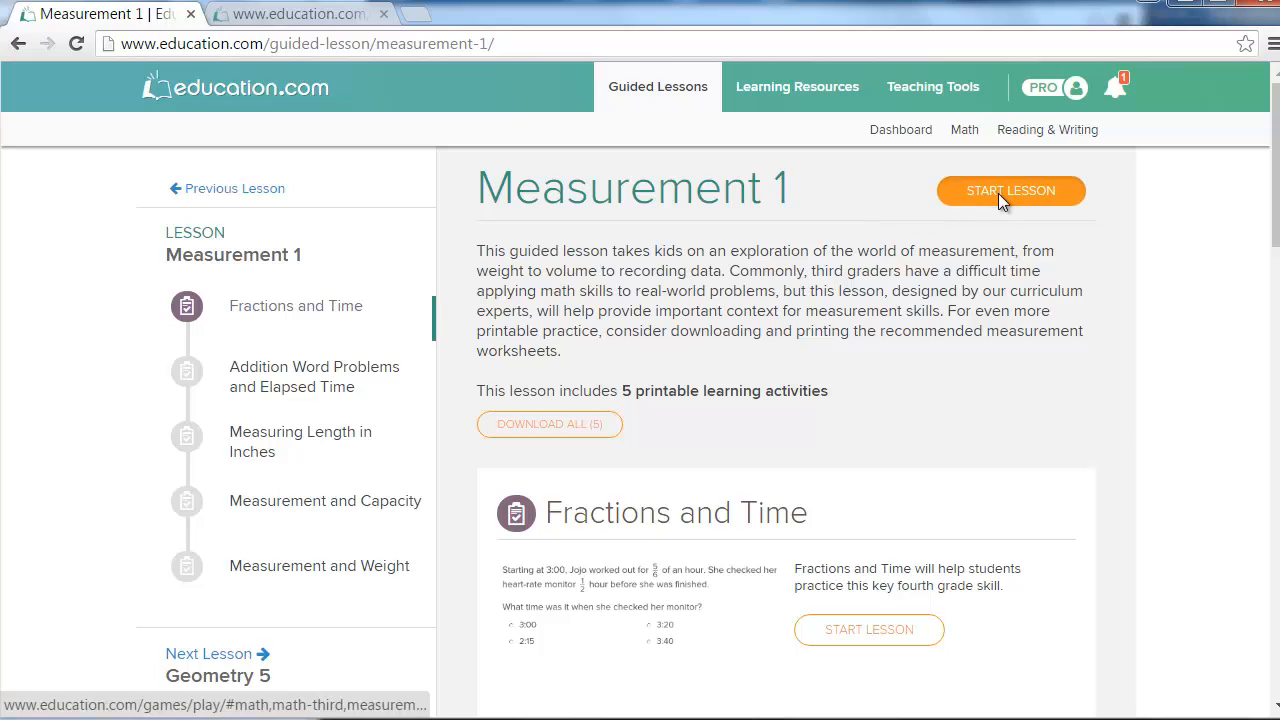
Bring up the Choose Player screen, open Add Player and cancel it without adding anyone.
{"action": "left_click", "coordinate": [1010, 190]}
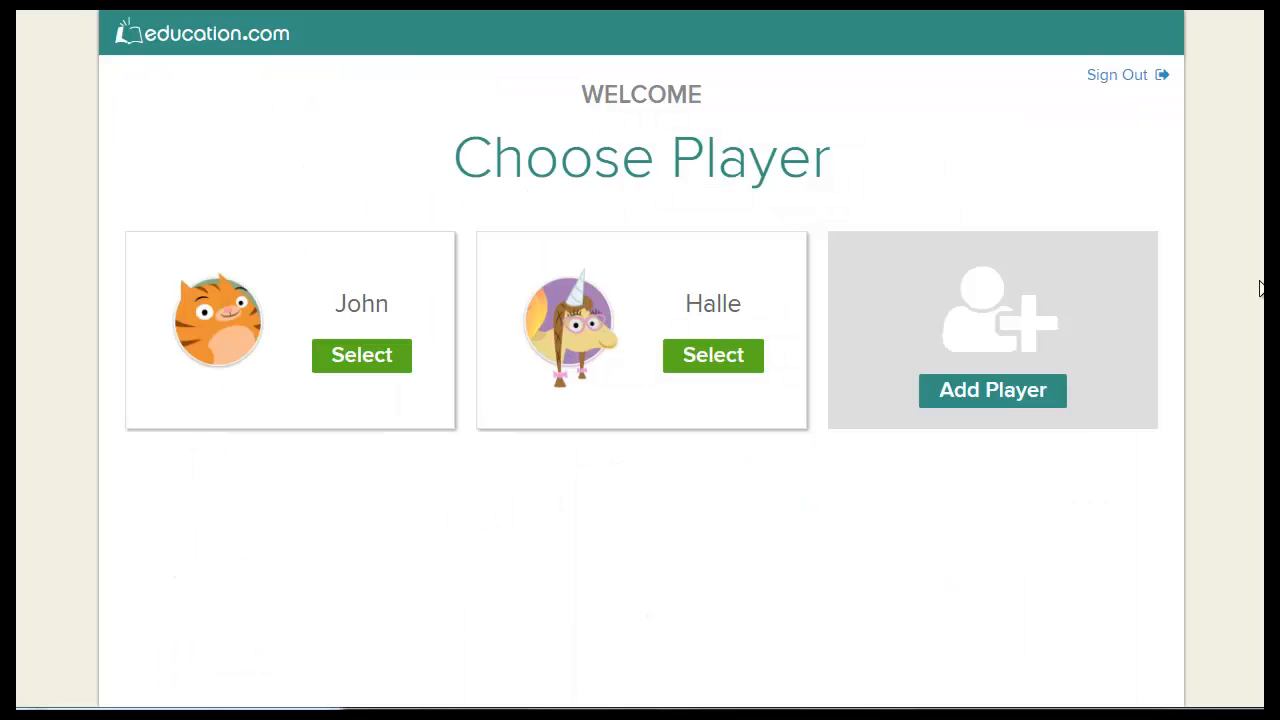
{"action": "mouse_move", "coordinate": [1228, 308]}
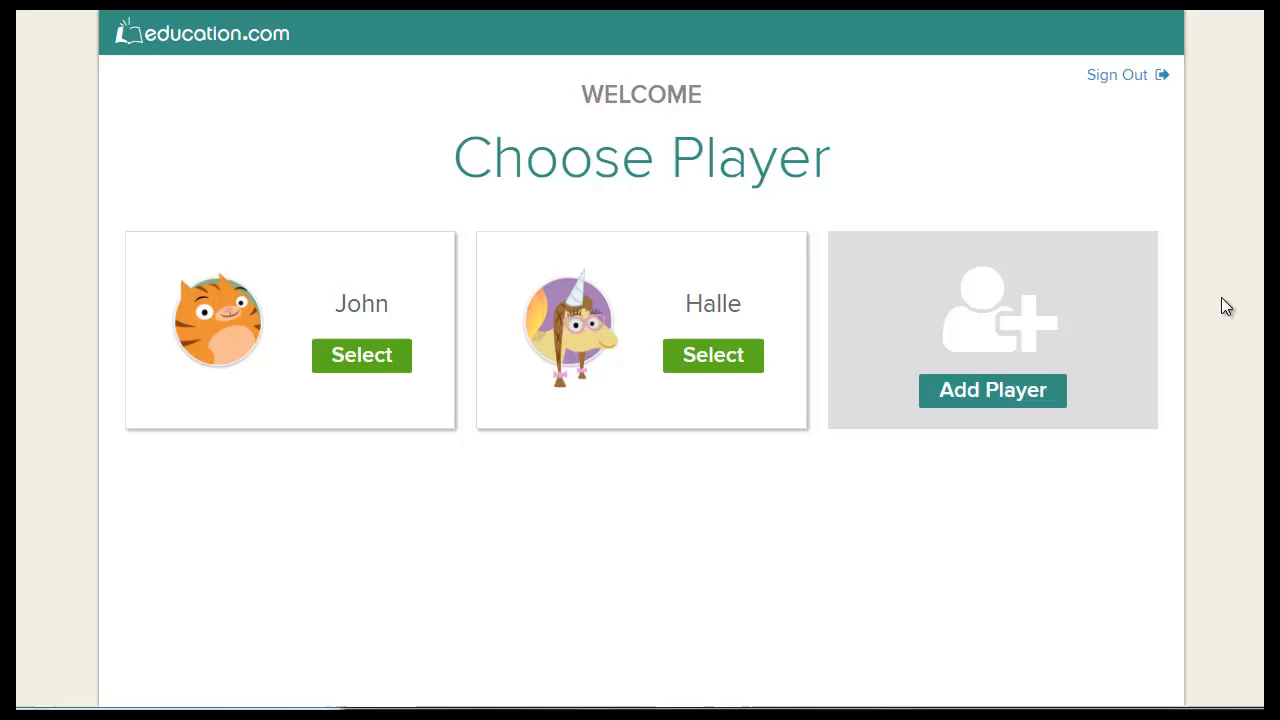
{"action": "left_click", "coordinate": [992, 390]}
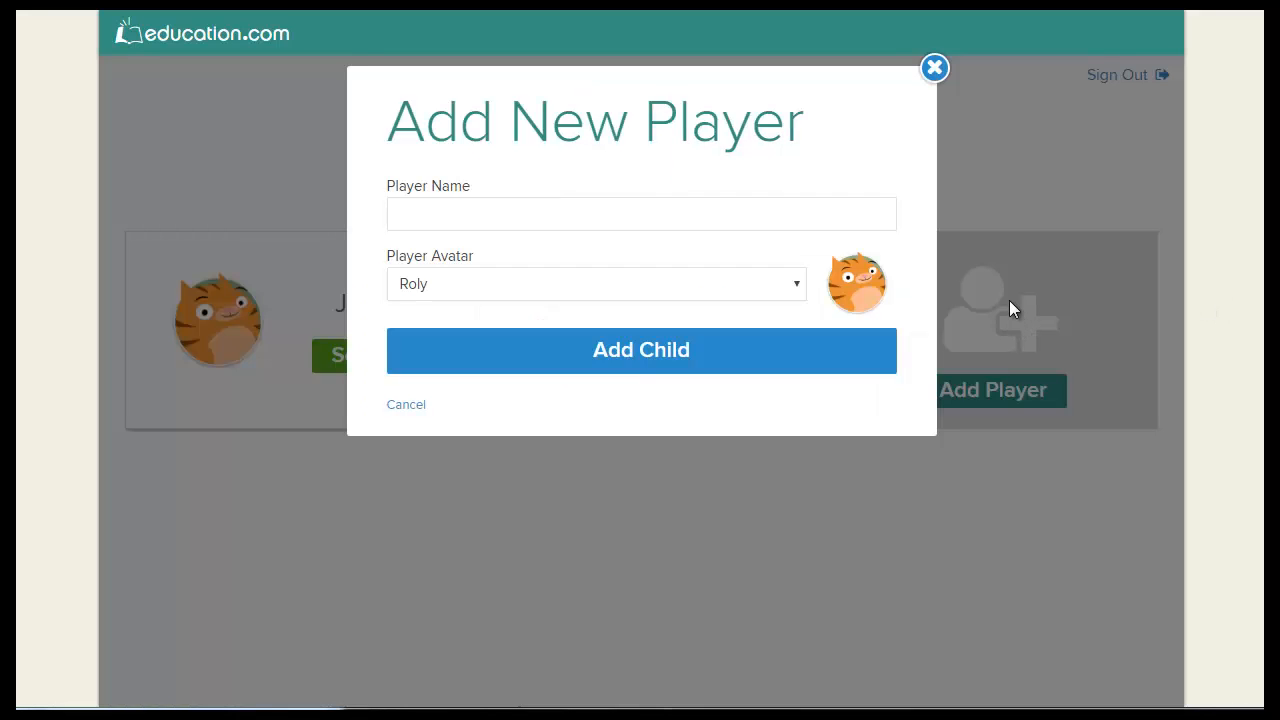
{"action": "mouse_move", "coordinate": [944, 188]}
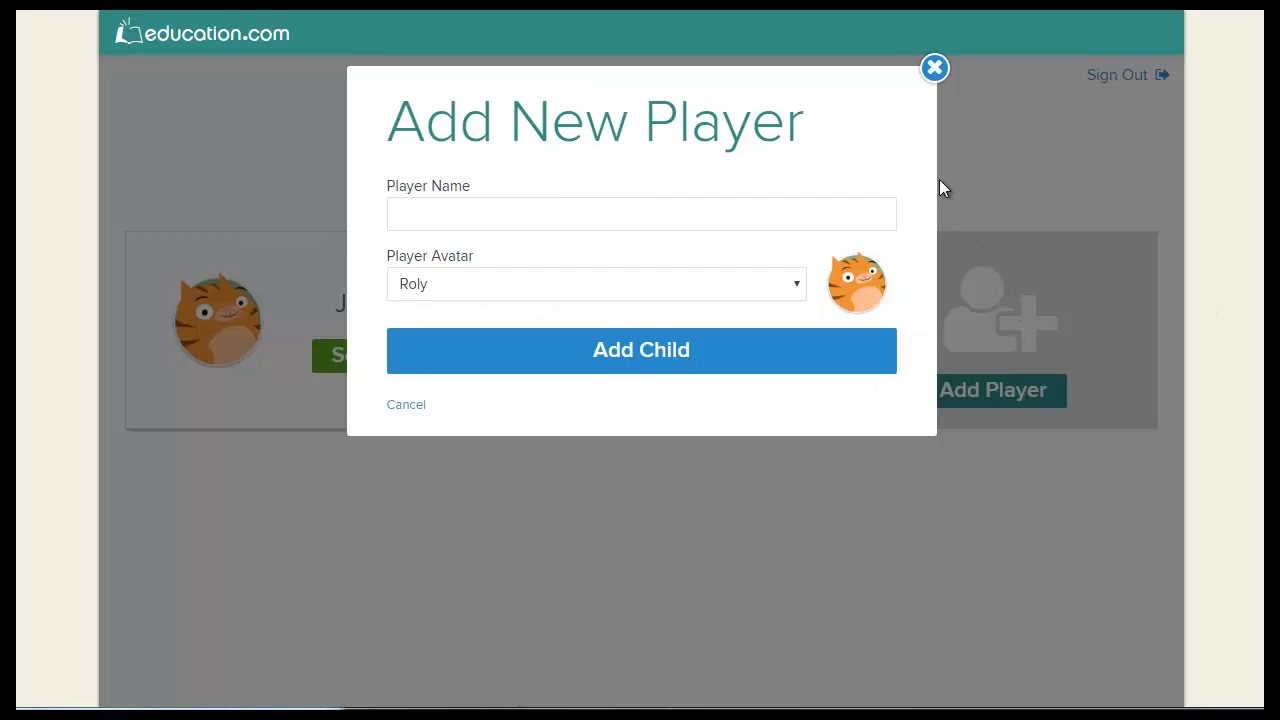
{"action": "left_click", "coordinate": [934, 68]}
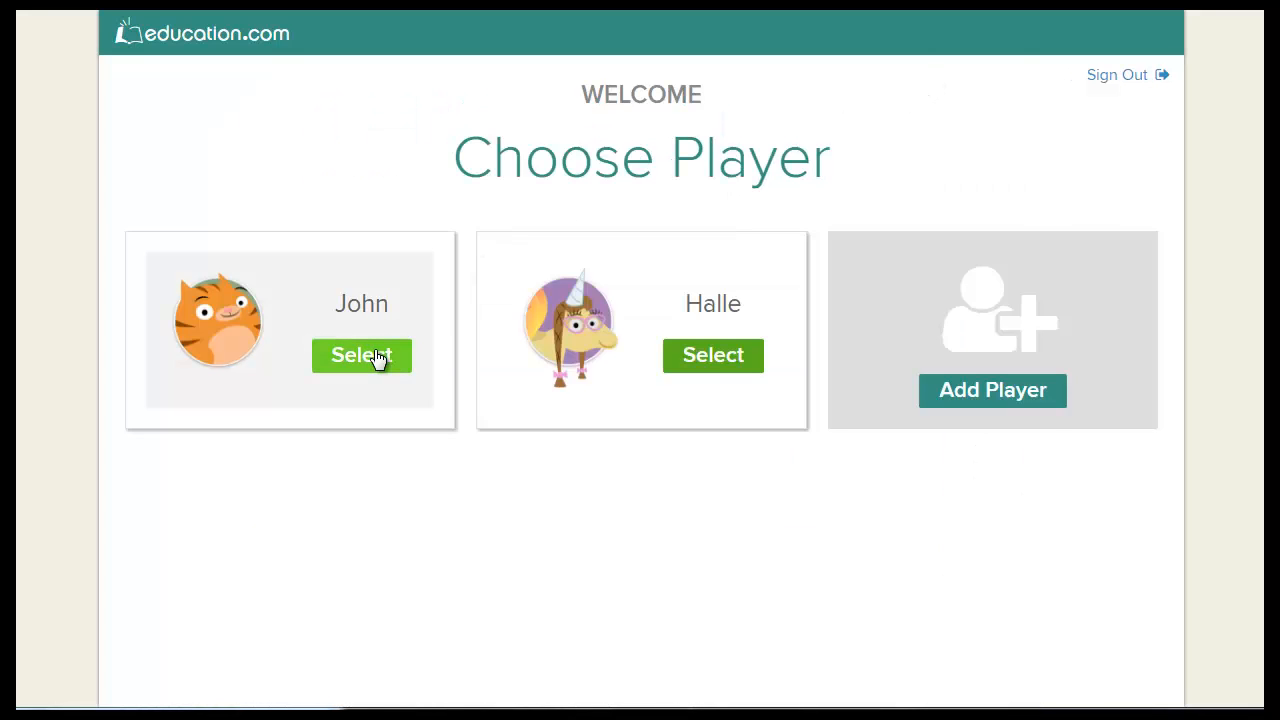
Play as John, line the ruler up along the fork and dismiss the measuring hint.
{"action": "left_click", "coordinate": [360, 356]}
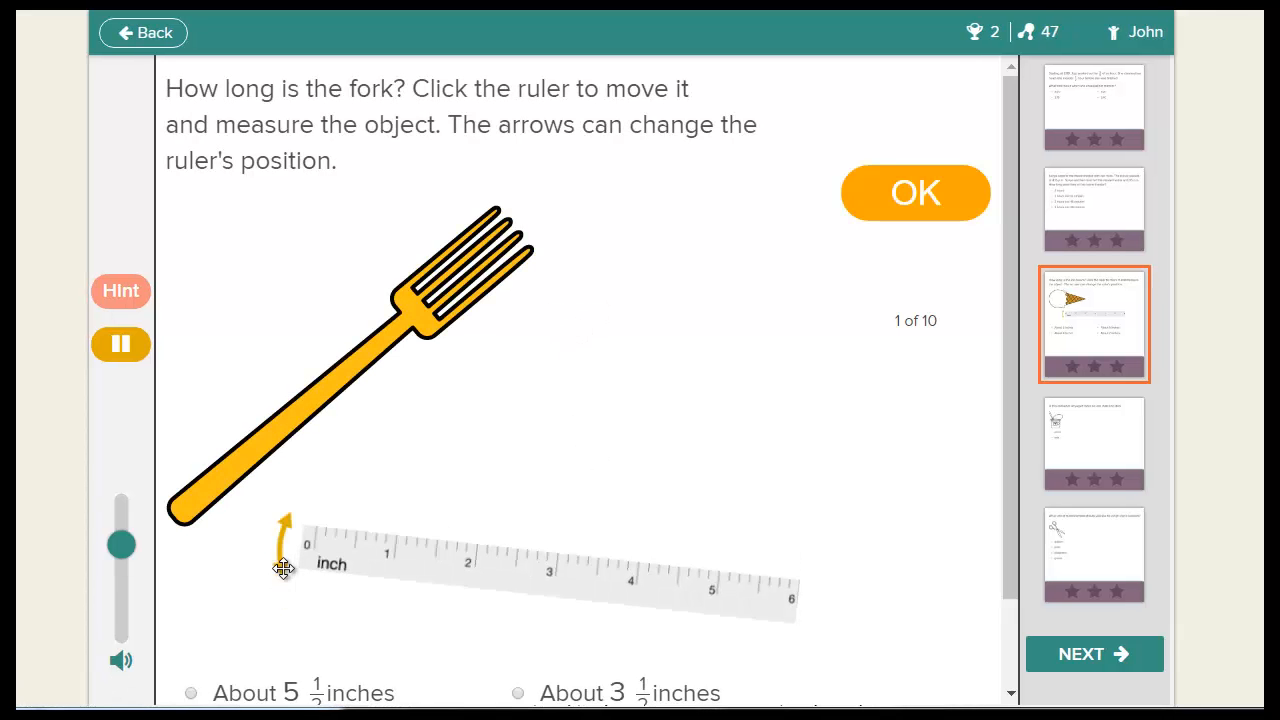
{"action": "left_click_drag", "start_coordinate": [284, 568], "coordinate": [500, 460]}
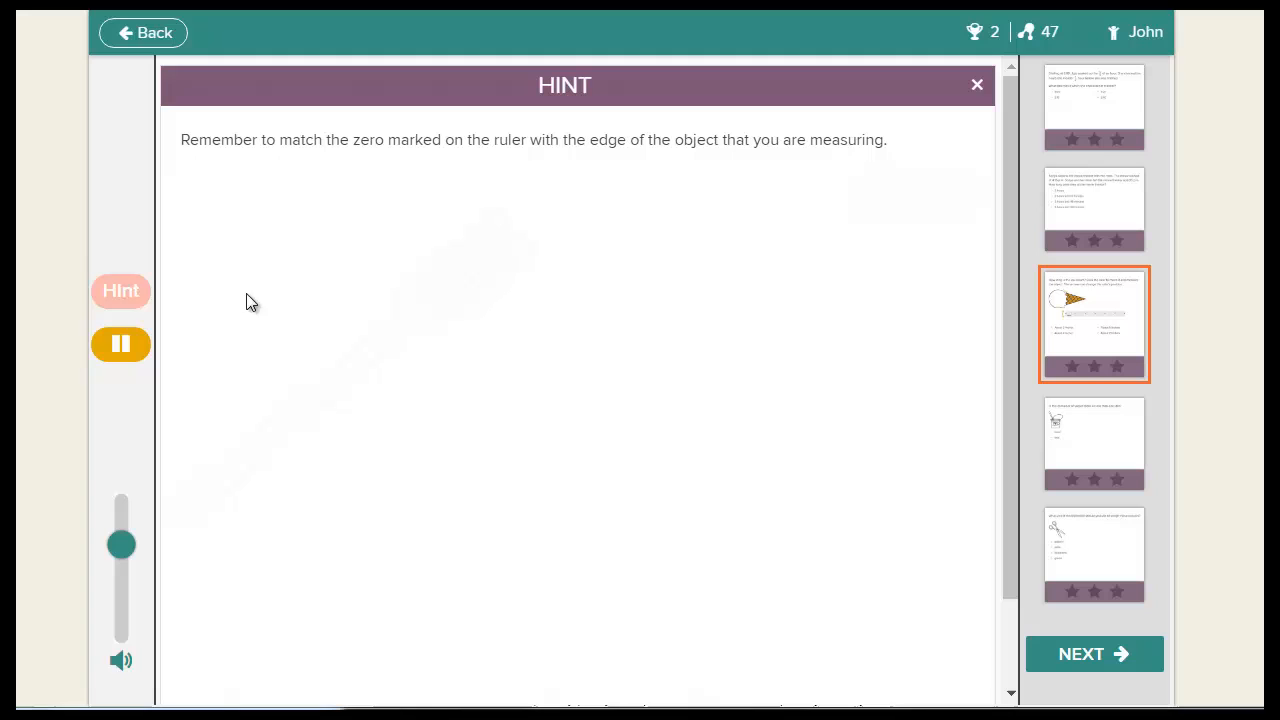
{"action": "left_click", "coordinate": [976, 84]}
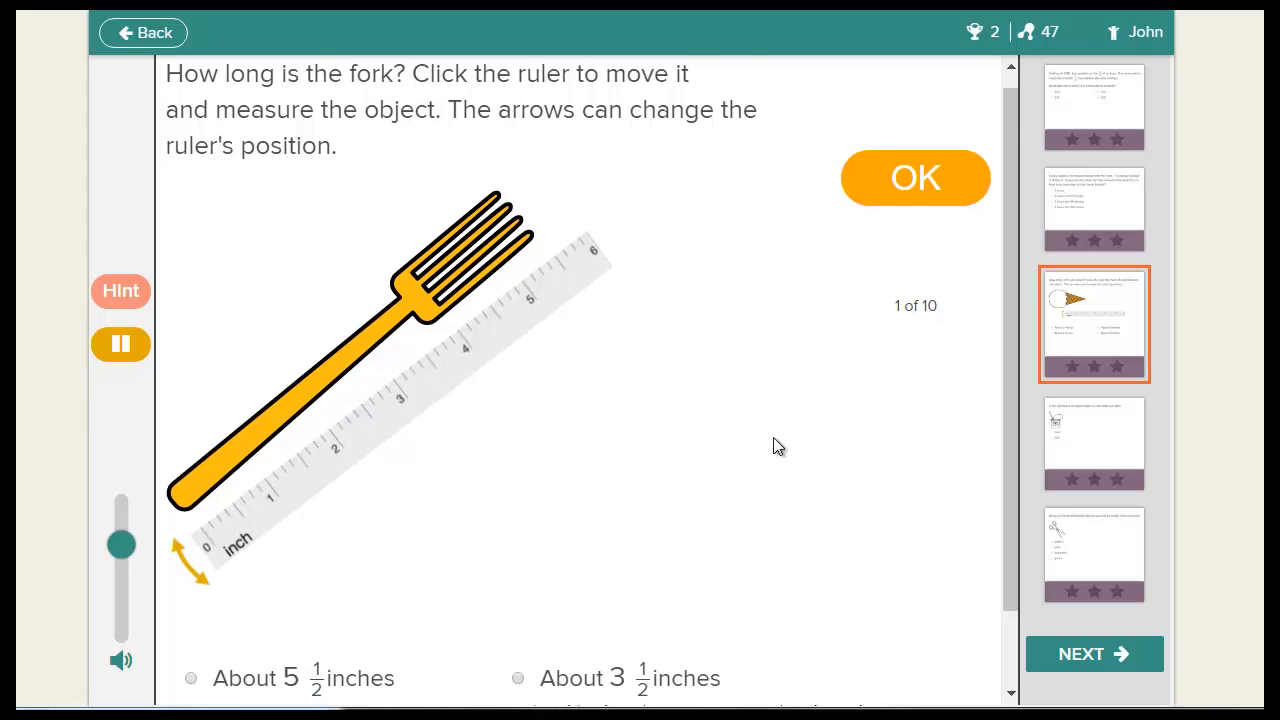
Answer the fork question with About 5 ½ inches and submit it.
{"action": "scroll", "scroll_direction": "down", "scroll_amount": 3}
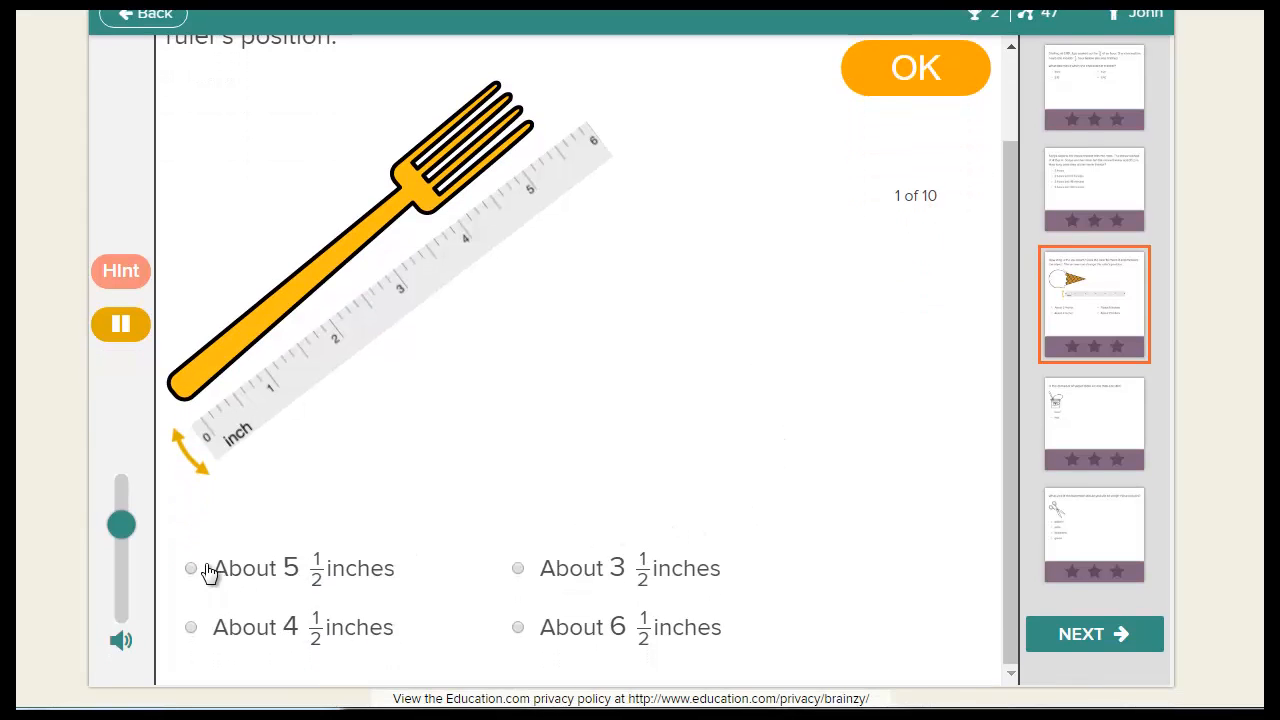
{"action": "left_click", "coordinate": [192, 568]}
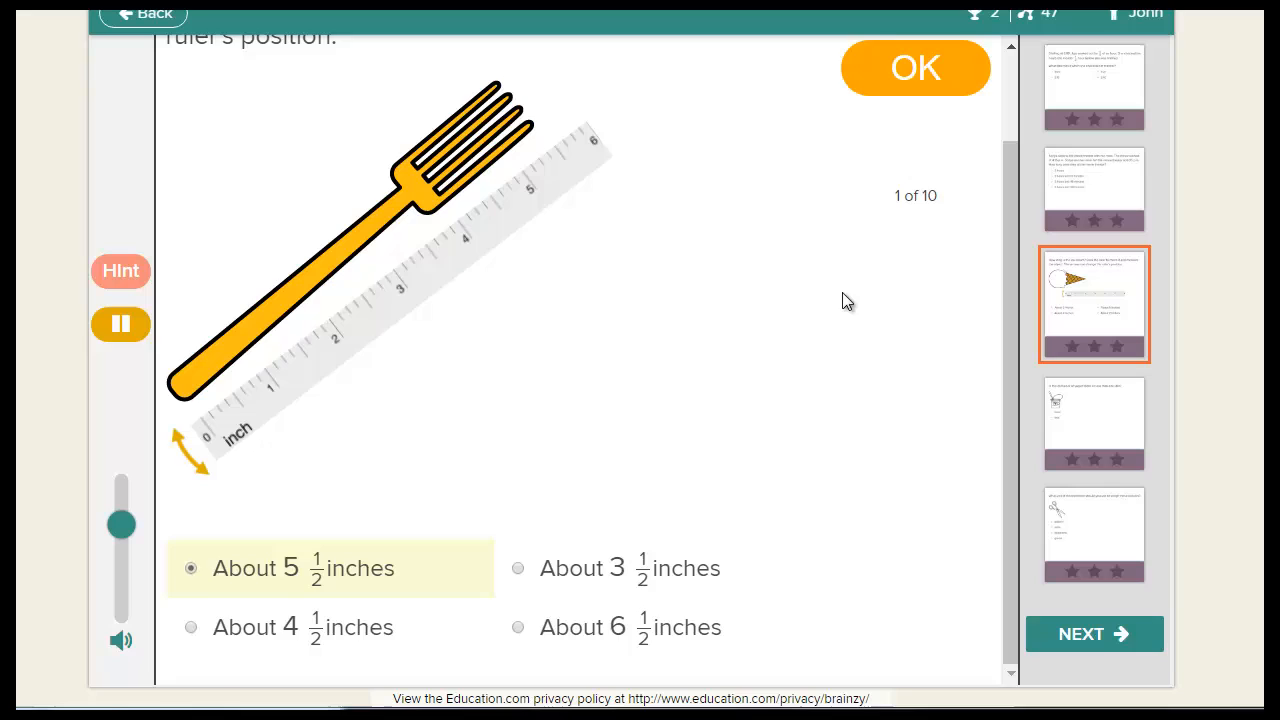
{"action": "left_click", "coordinate": [914, 68]}
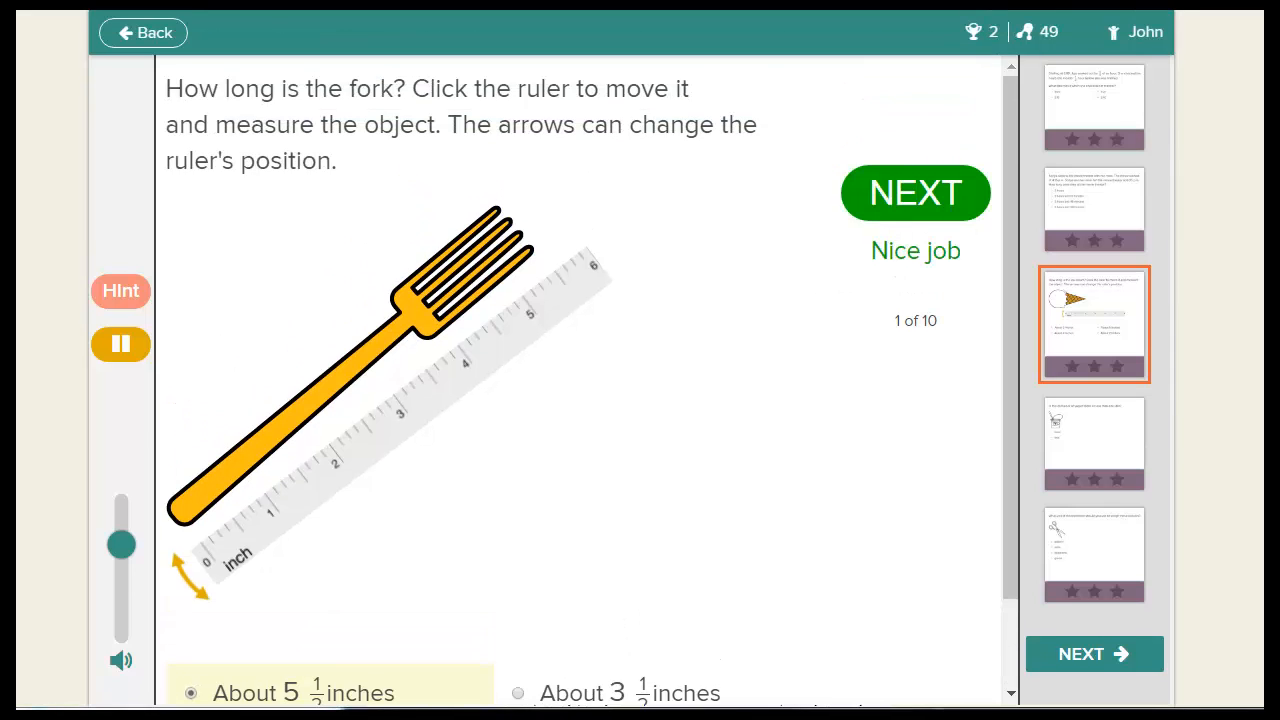
Leave John's question, return to the Measurement 1 page and go to the players' progress overview.
{"action": "left_click", "coordinate": [144, 32]}
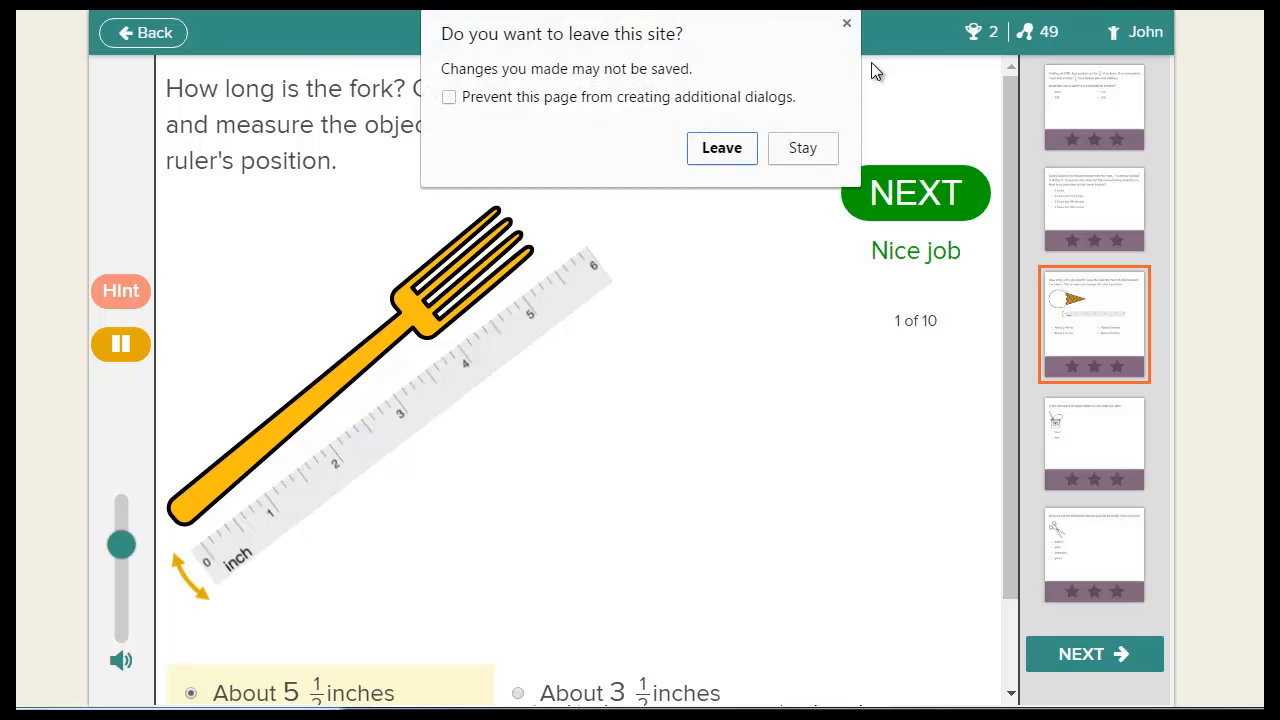
{"action": "left_click", "coordinate": [720, 148]}
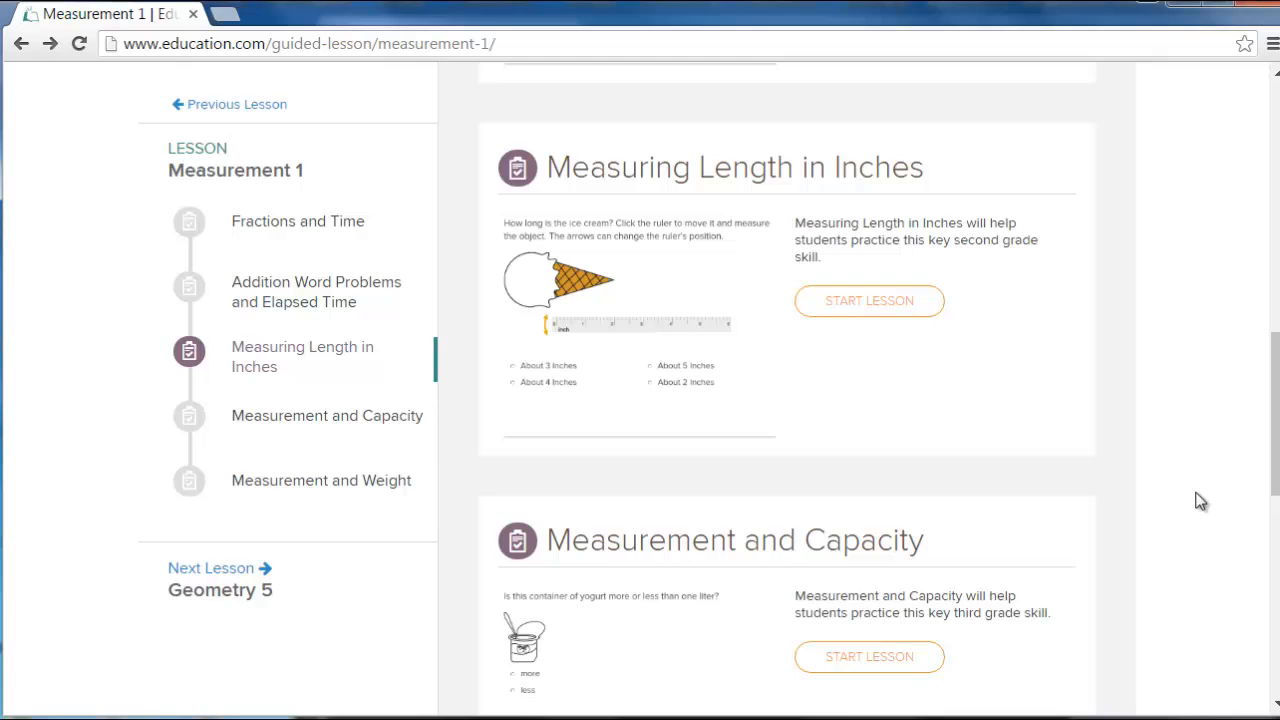
{"action": "scroll", "scroll_direction": "up", "scroll_amount": 3}
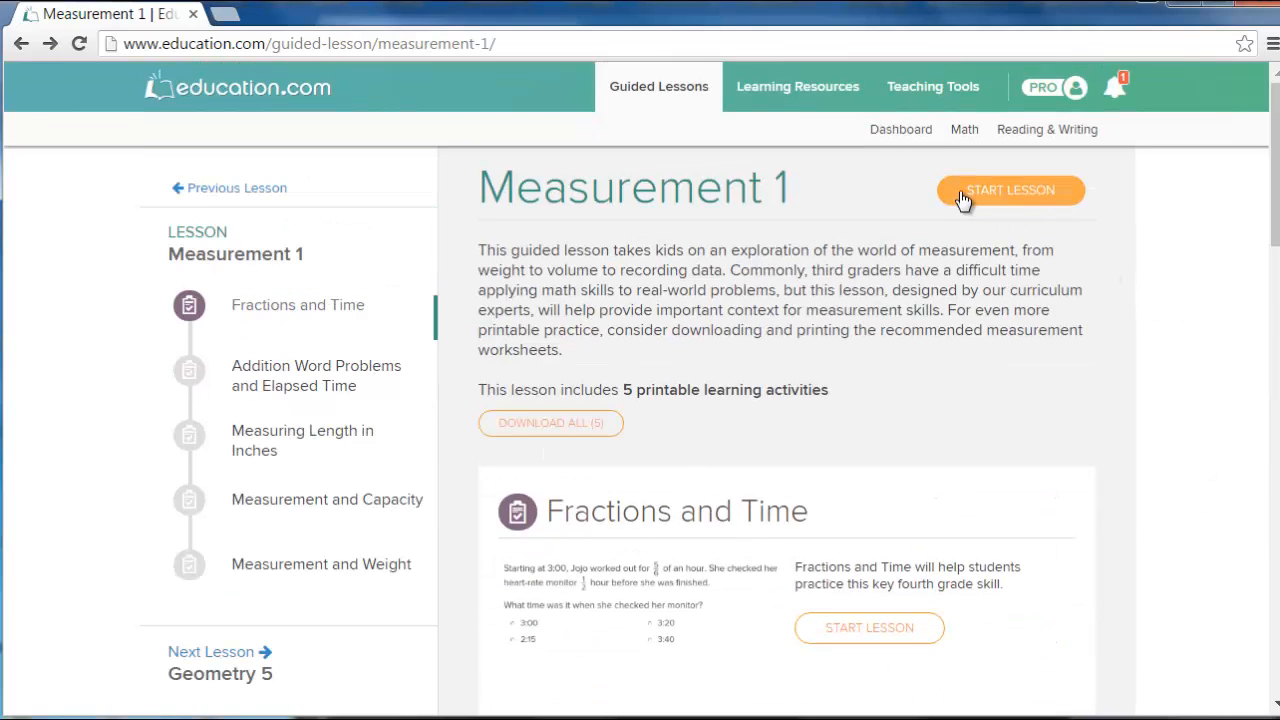
{"action": "left_click", "coordinate": [1010, 190]}
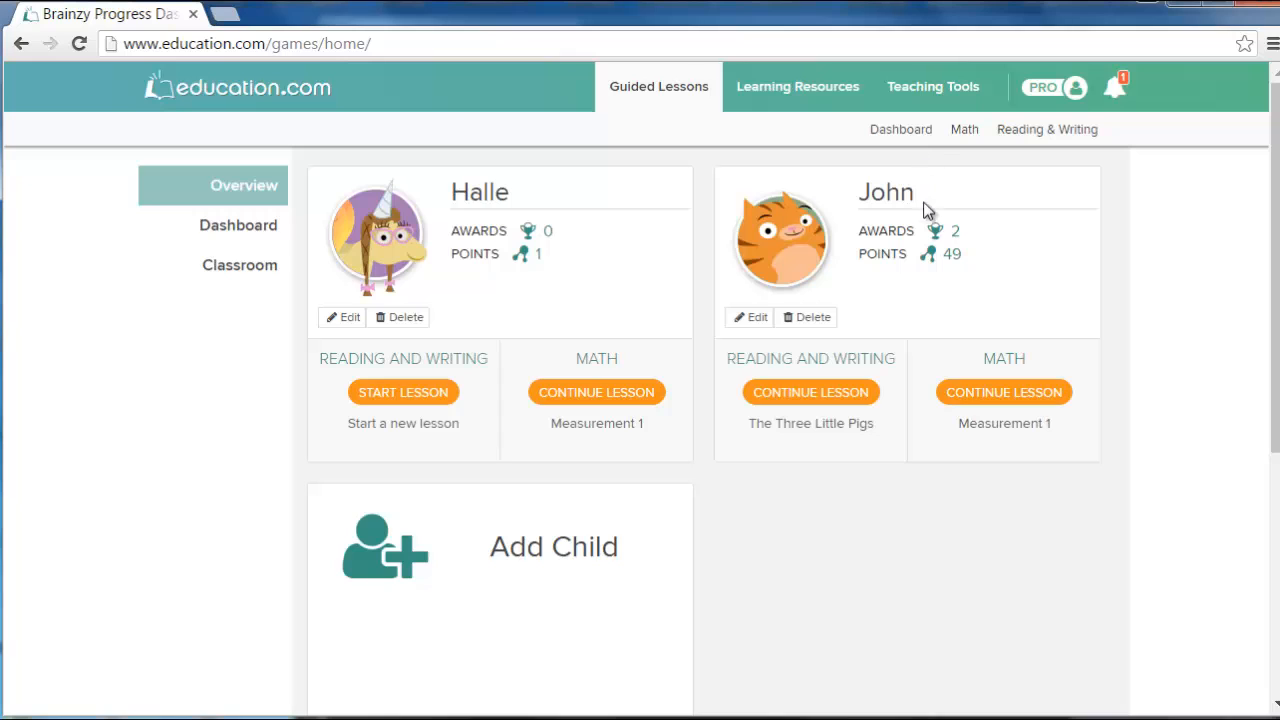
{"action": "mouse_move", "coordinate": [1004, 392]}
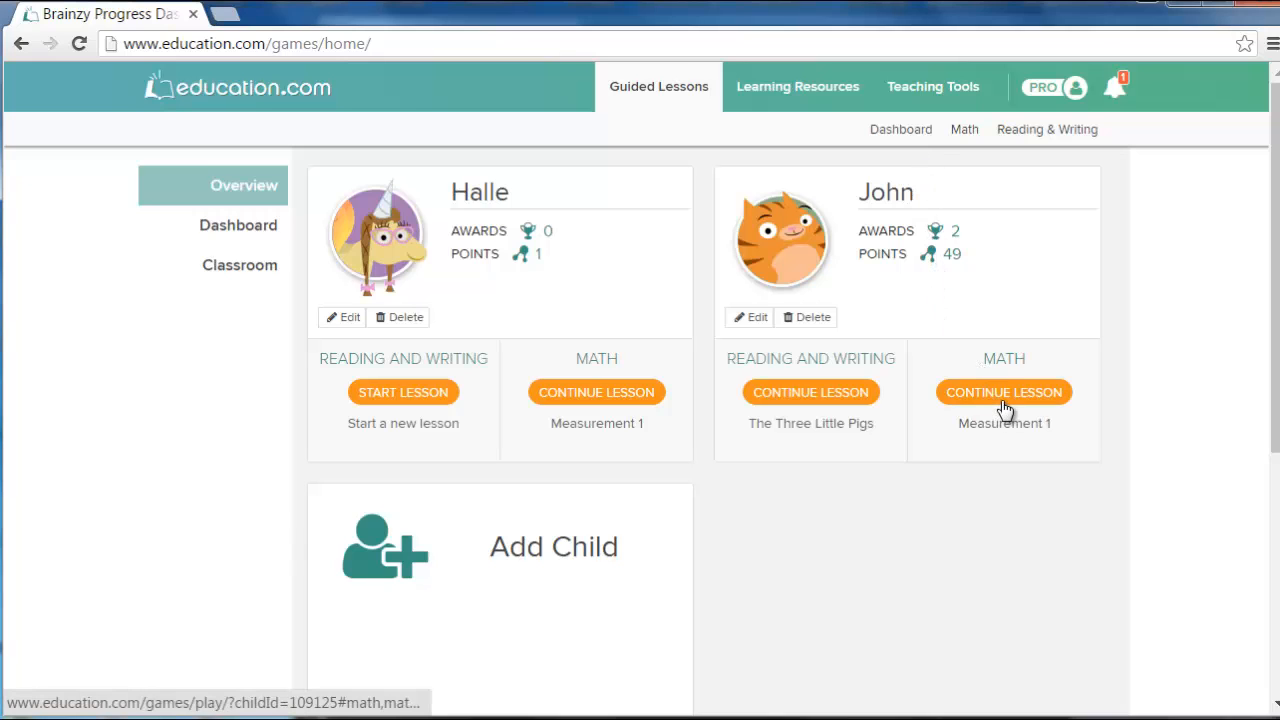
{"action": "mouse_move", "coordinate": [600, 290]}
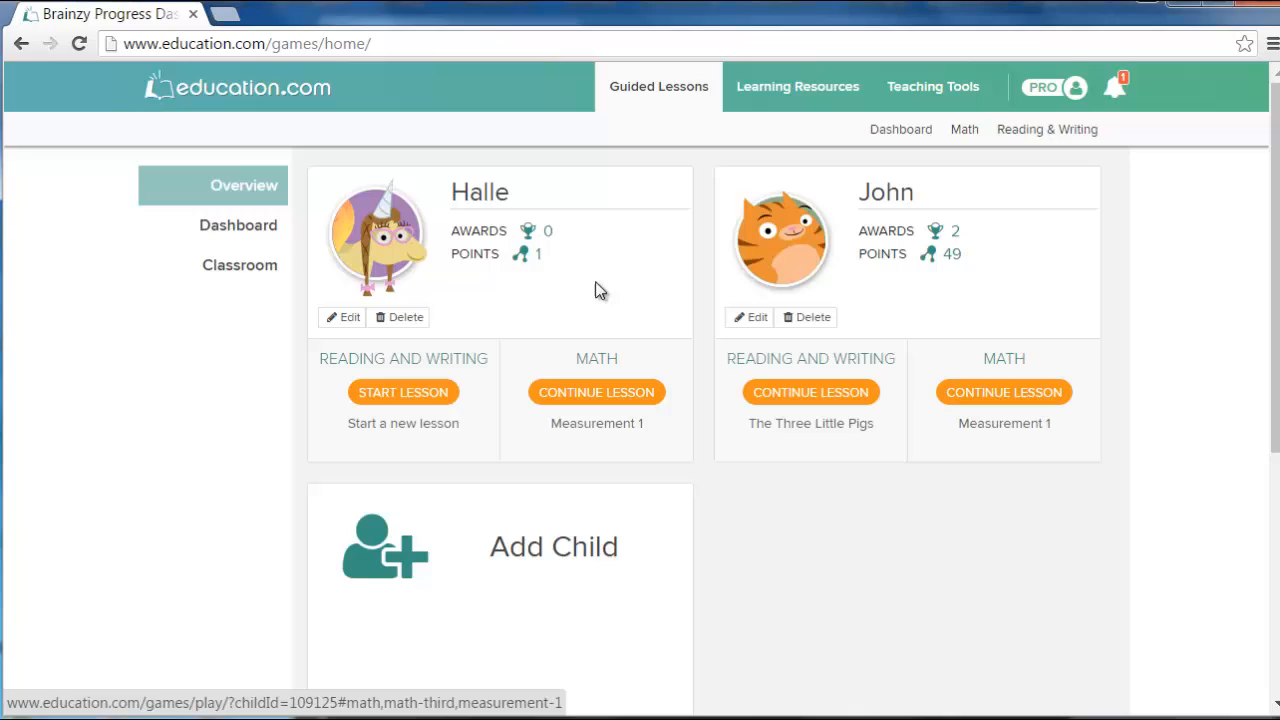
{"action": "mouse_move", "coordinate": [264, 232]}
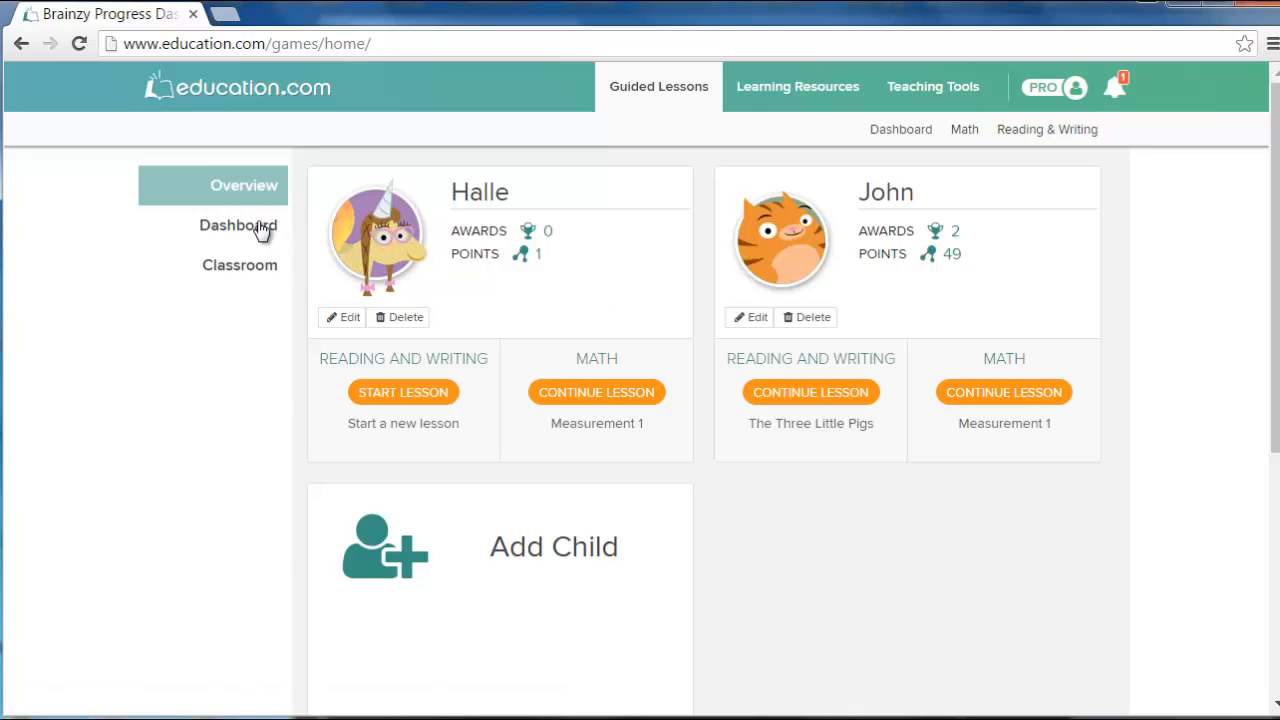
Show the Dashboard's grade-by-grade reading and math percentages for John and Halle.
{"action": "left_click", "coordinate": [238, 224]}
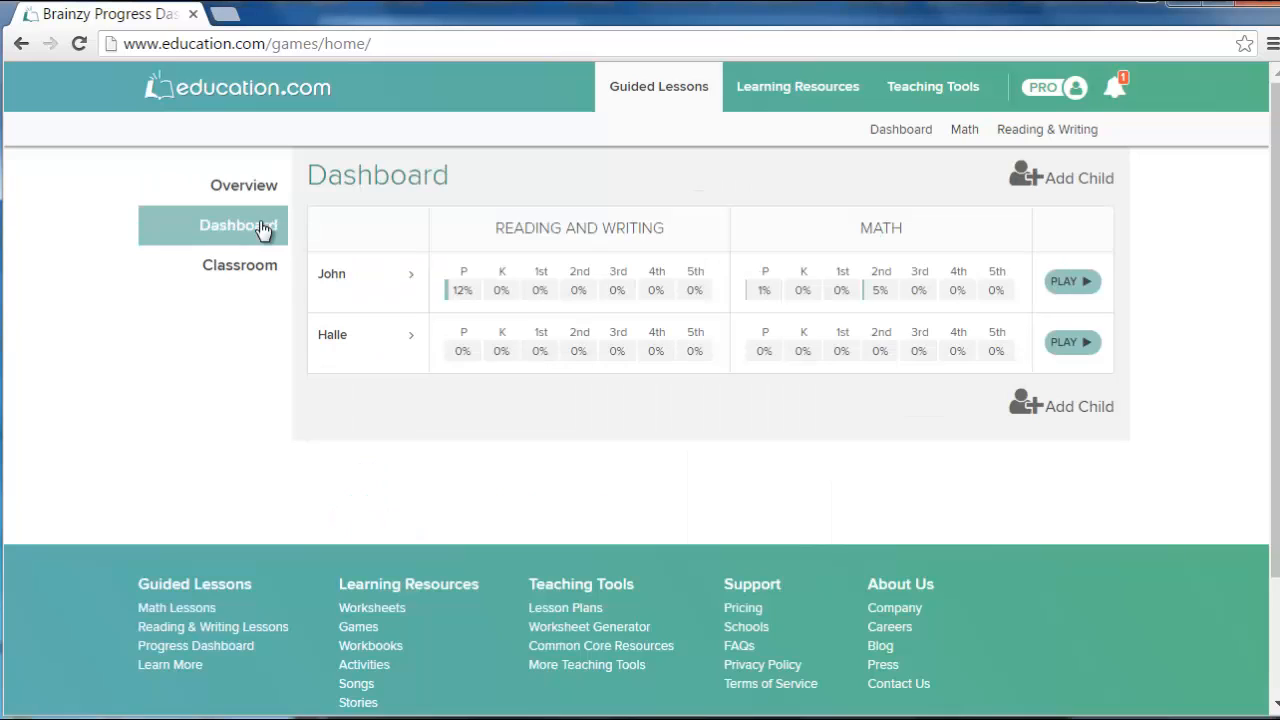
{"action": "mouse_move", "coordinate": [414, 280]}
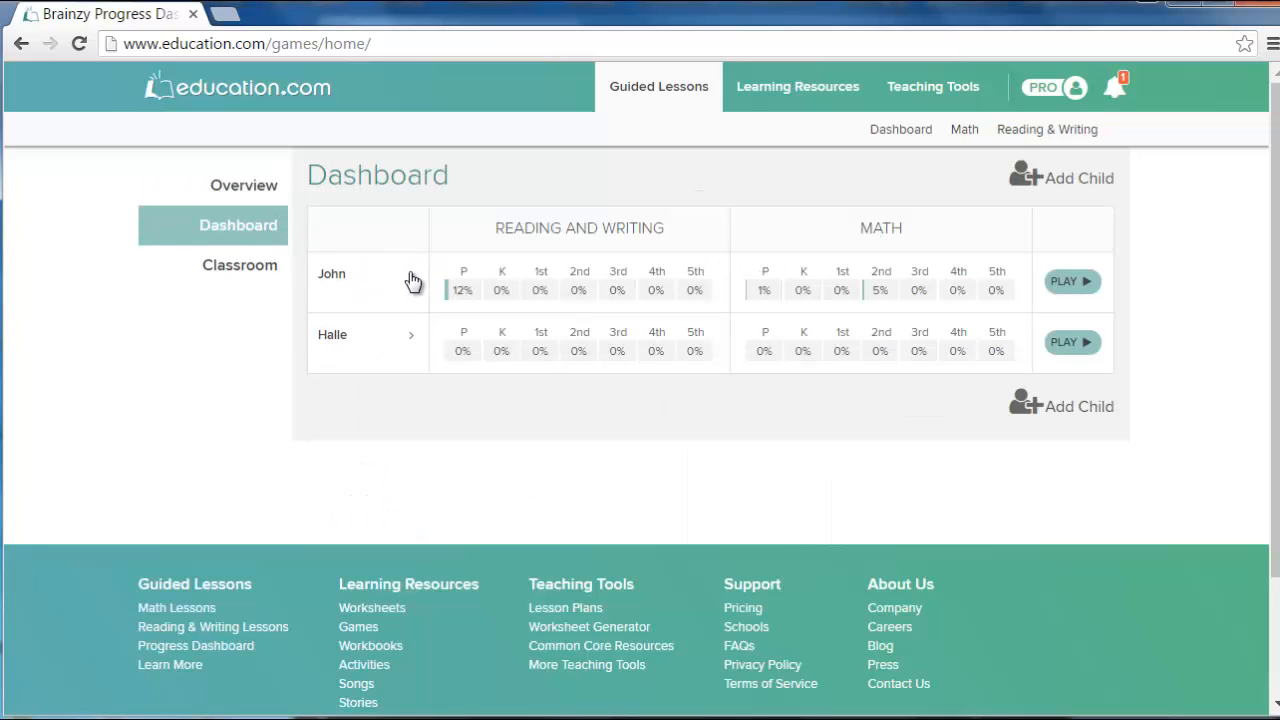